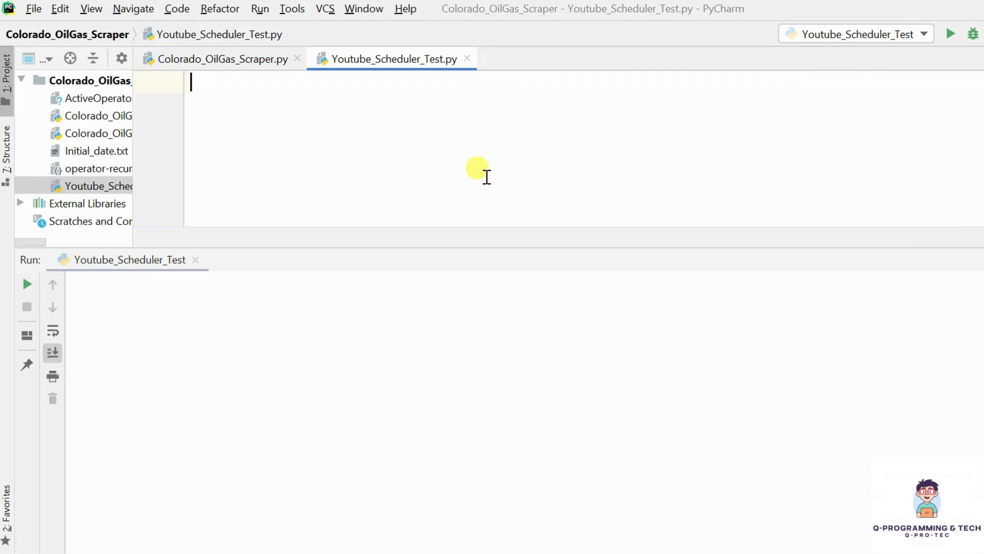
Type 'from apscheduler' on line 1, select the module name, and bring up the Python console.
text(from apscheduler)
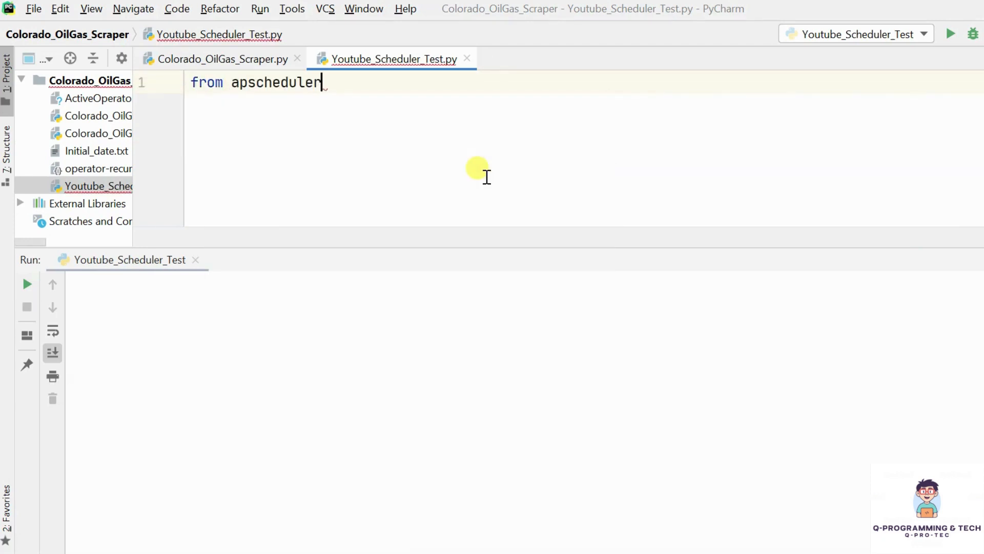
double_click(275, 82)
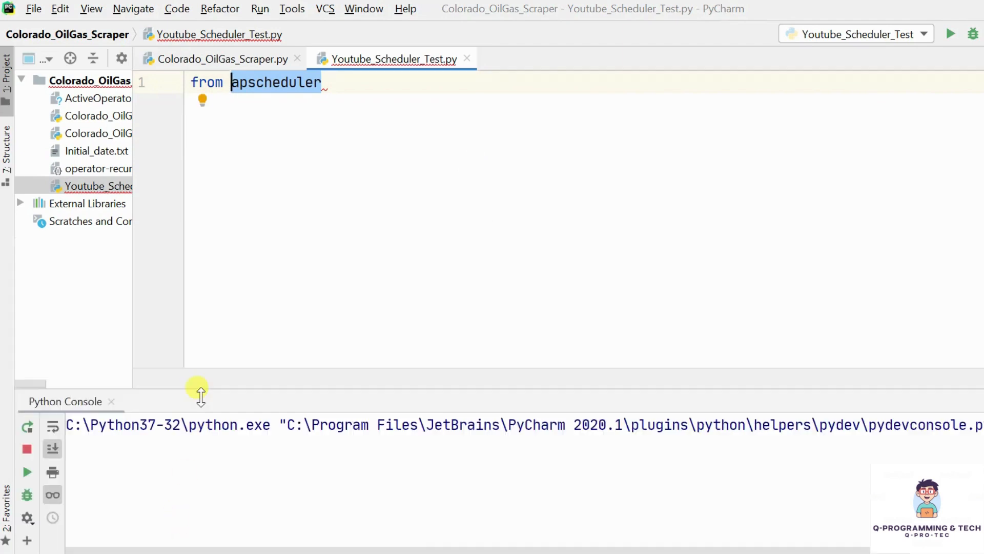
text(pi)
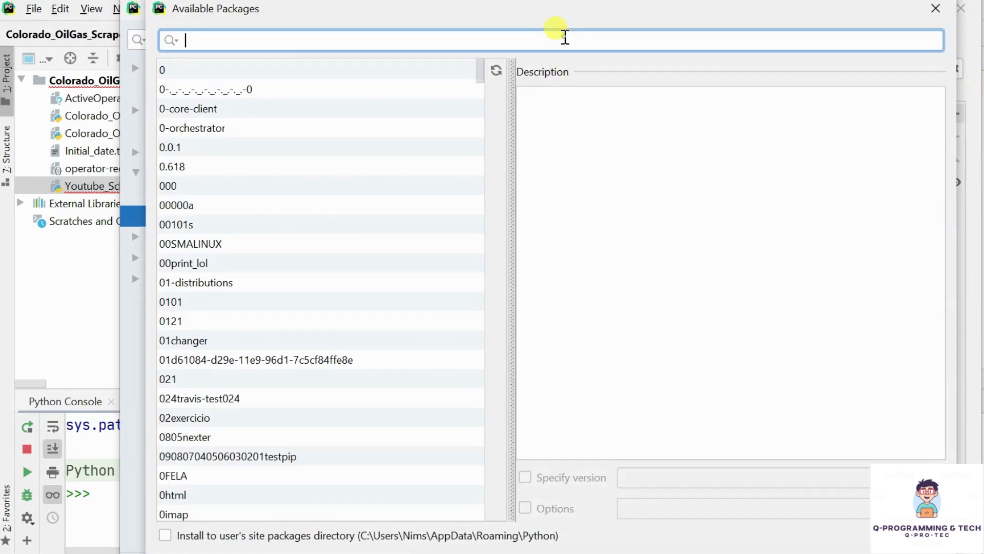
text(pip install apscheduler)
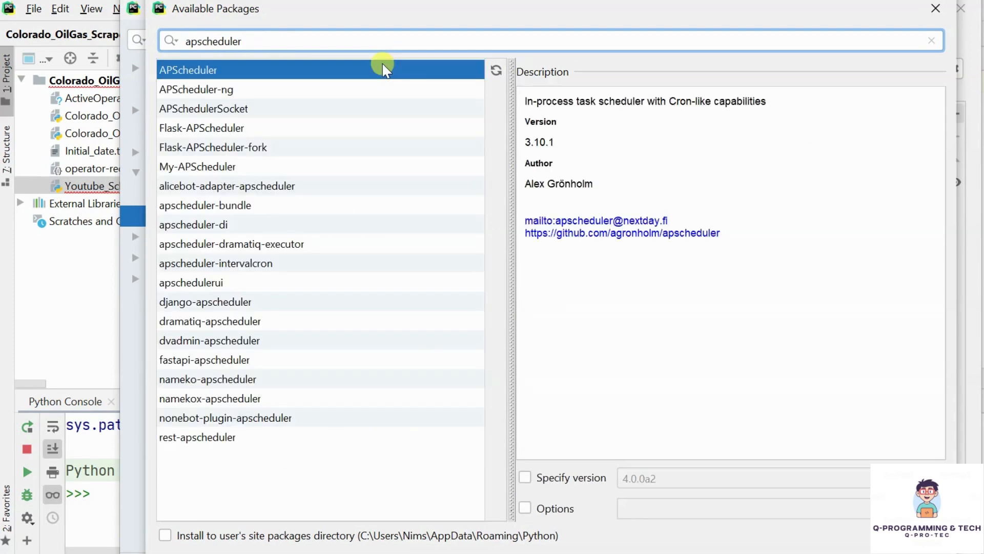
mouse_move(628, 138)
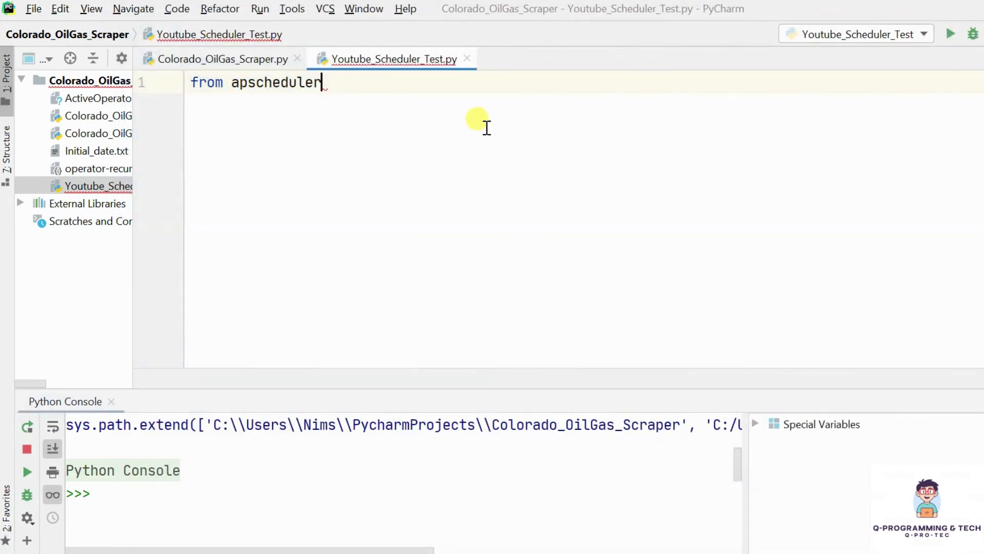
Import BlockingScheduler from apscheduler.schedulers.blocking and add an if __name__ == '__main__': block with pass.
text(.)
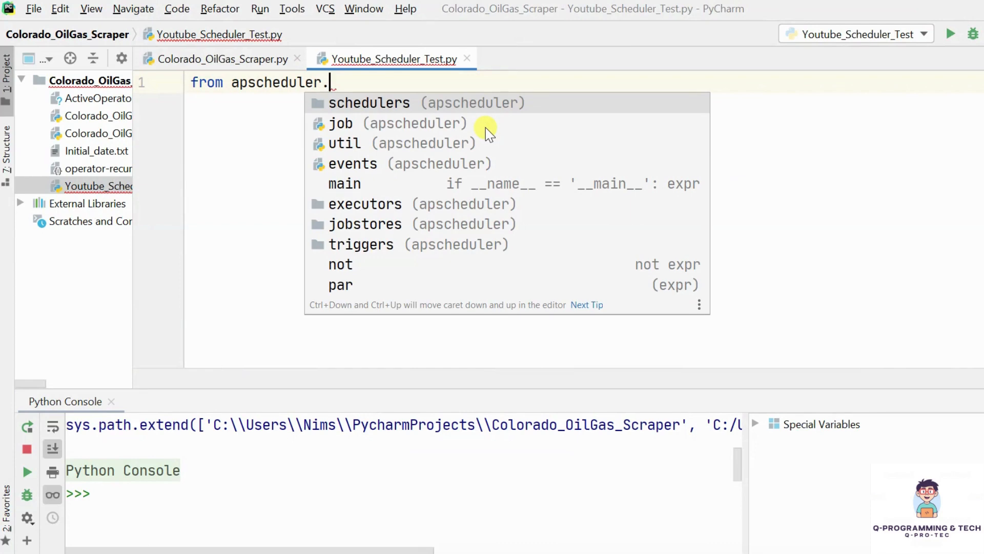
text(schedulers.b)
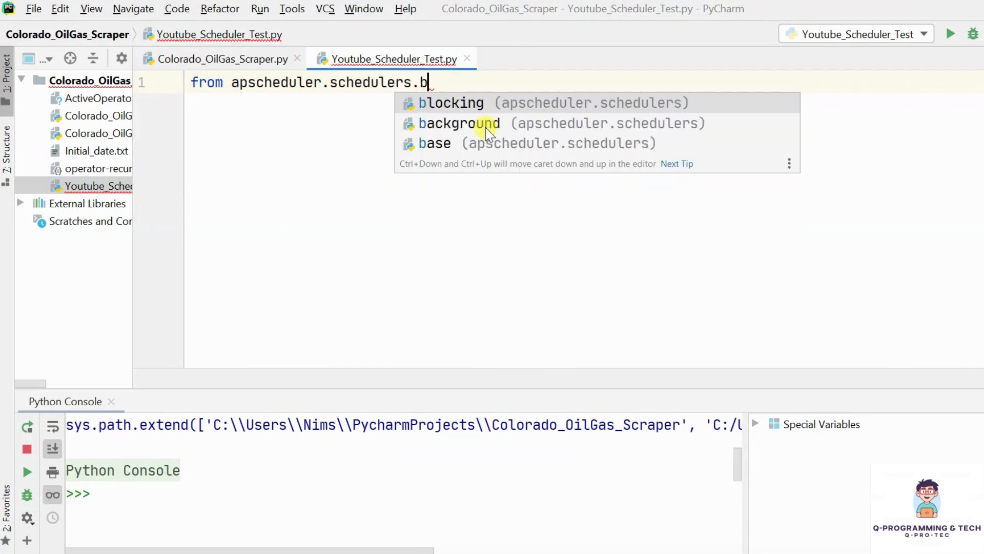
click(450, 103)
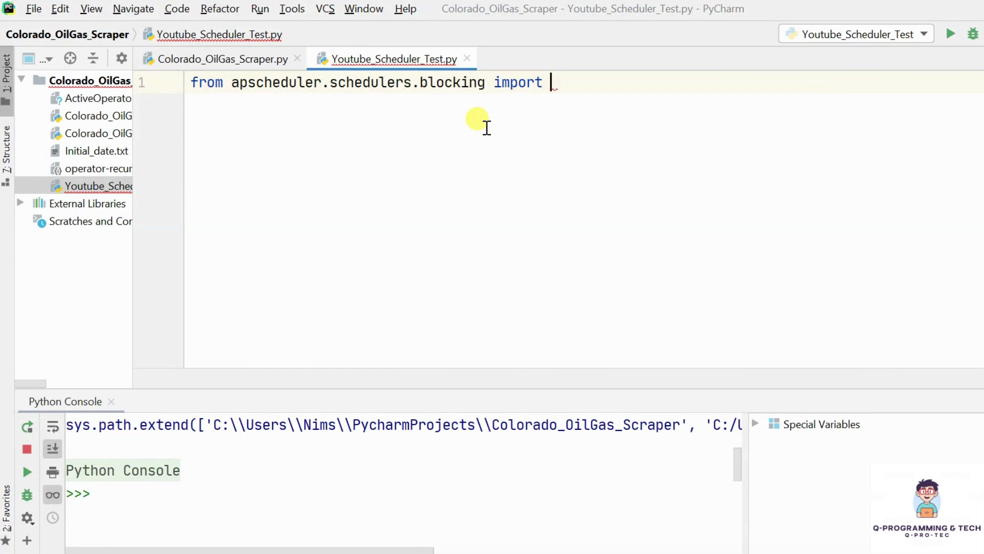
text(BlockingScheduler)
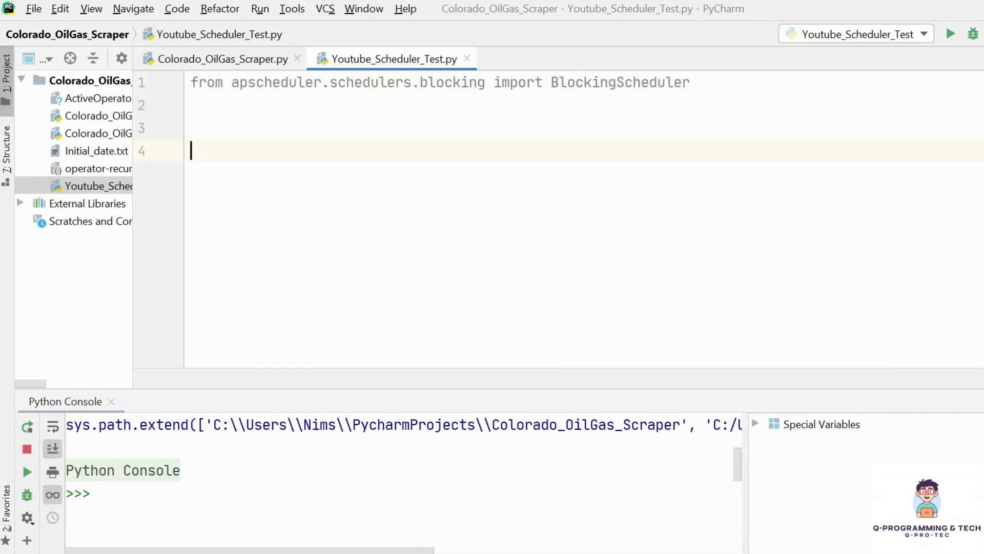
text(if __name__ == '__main__':)
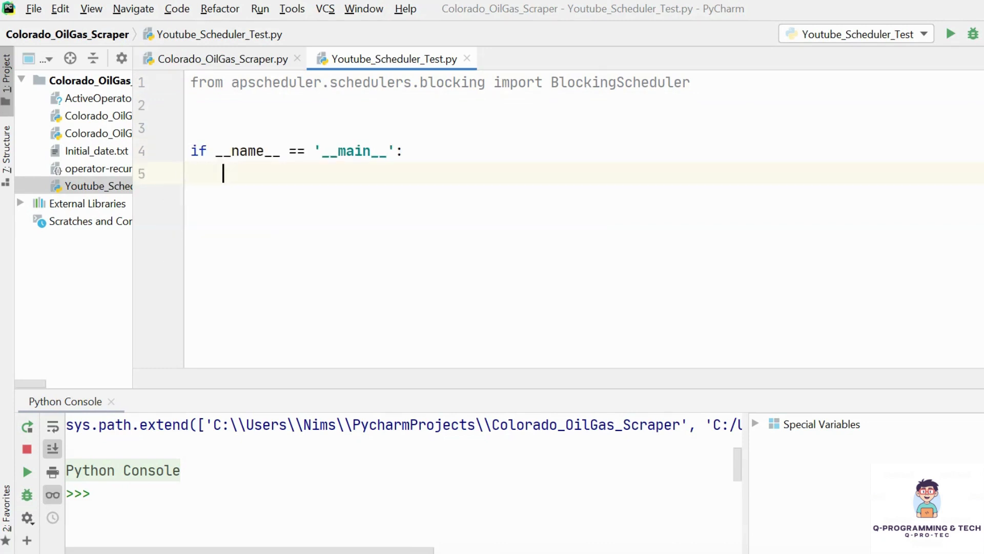
text(pass)
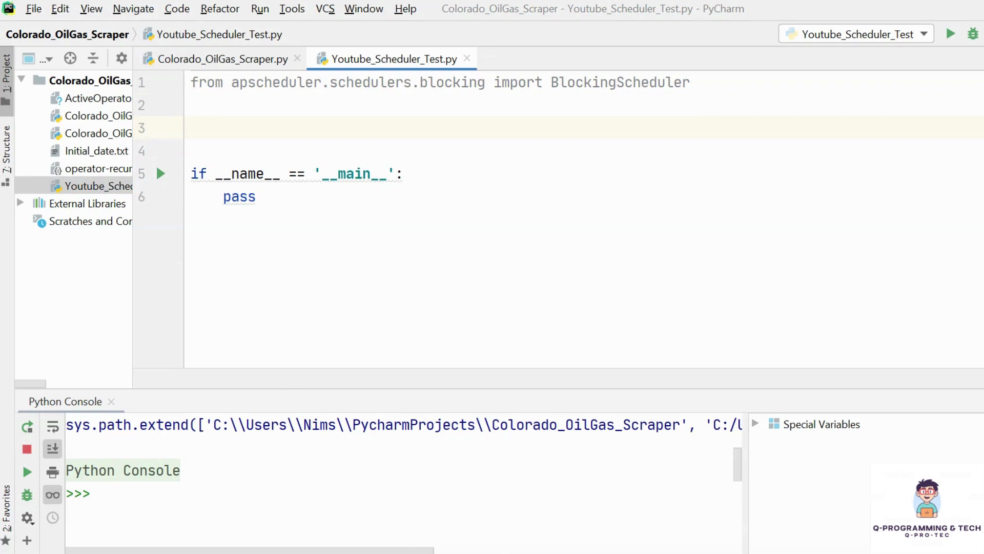
Write sch_call() printing 'Scheduler started', time.sleep(5), then 'Scheduler End', importing time.
text(def)
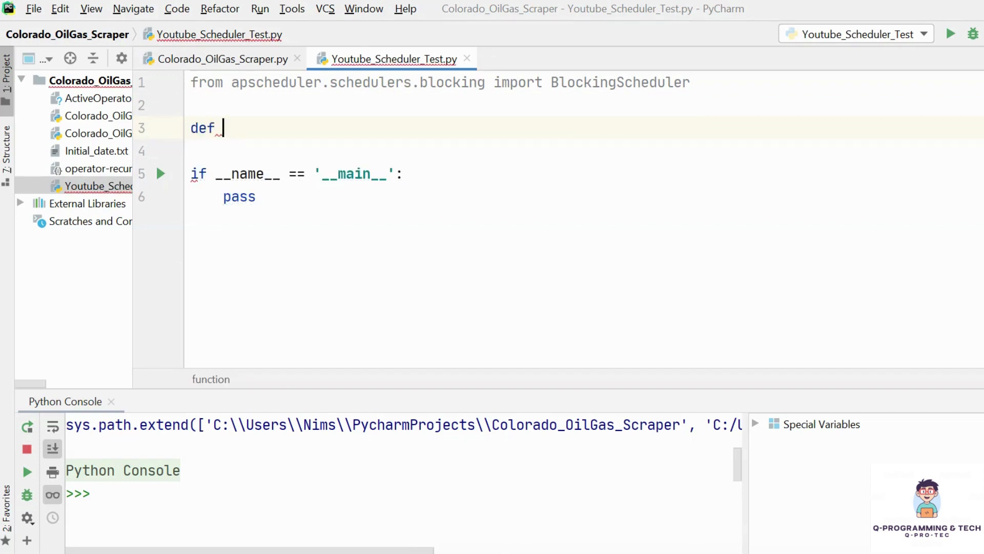
text(sch)
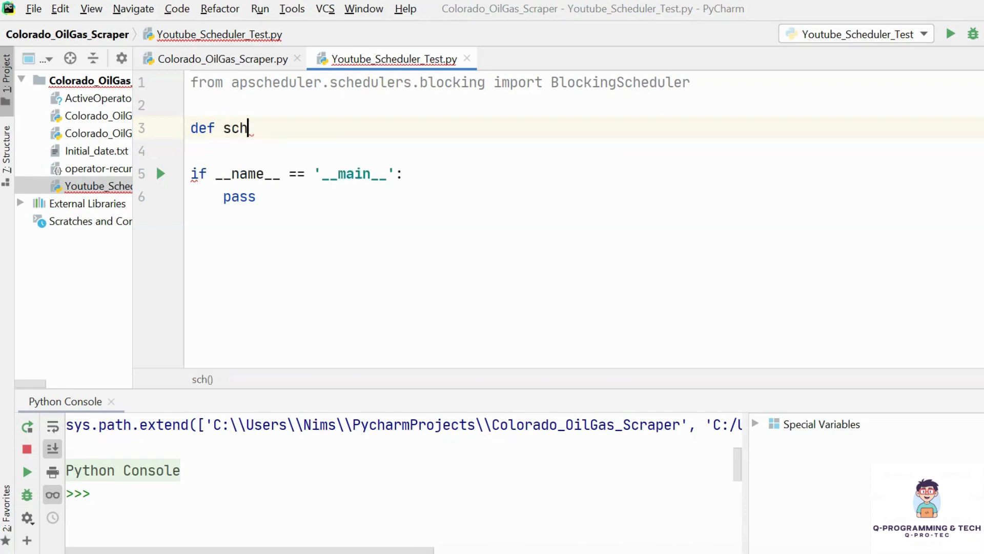
text(_)
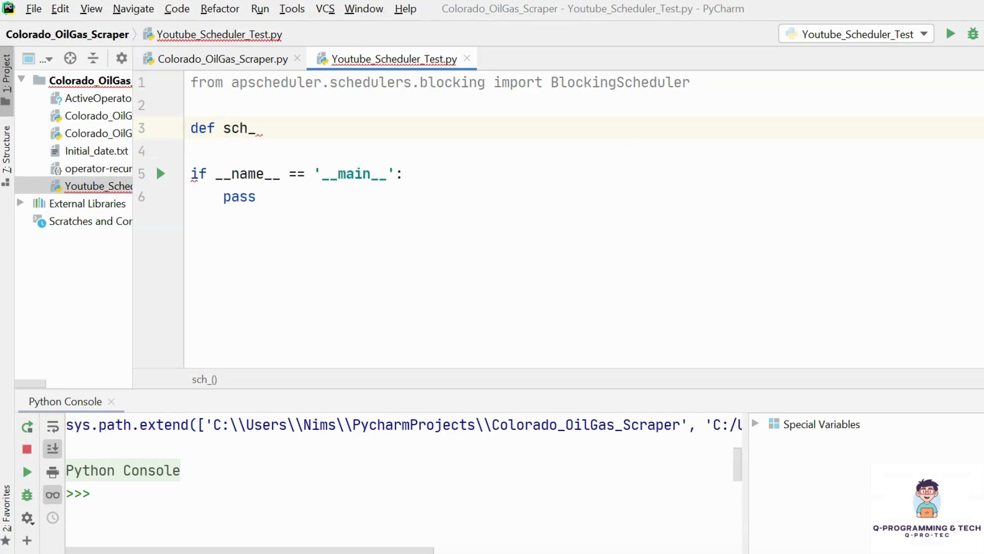
text(call())
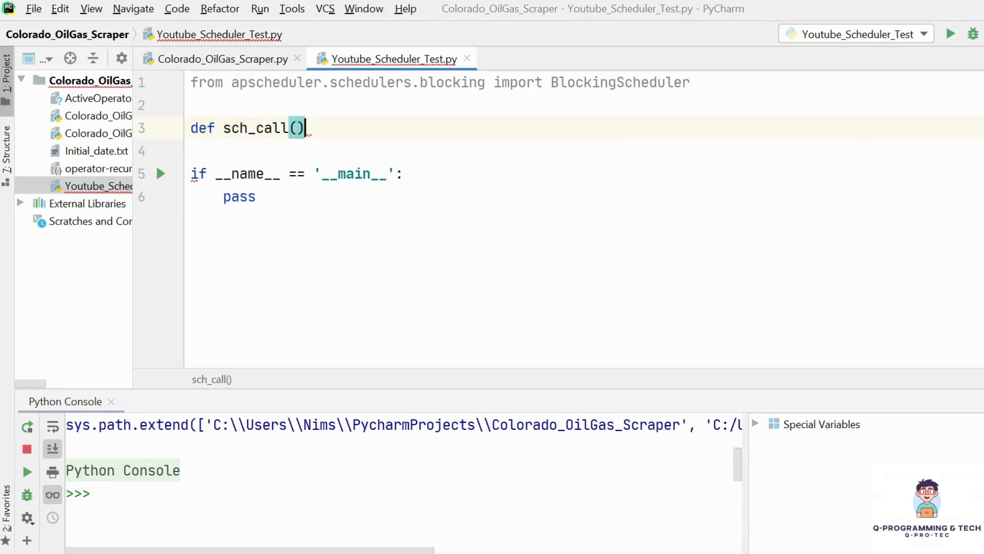
text(:)
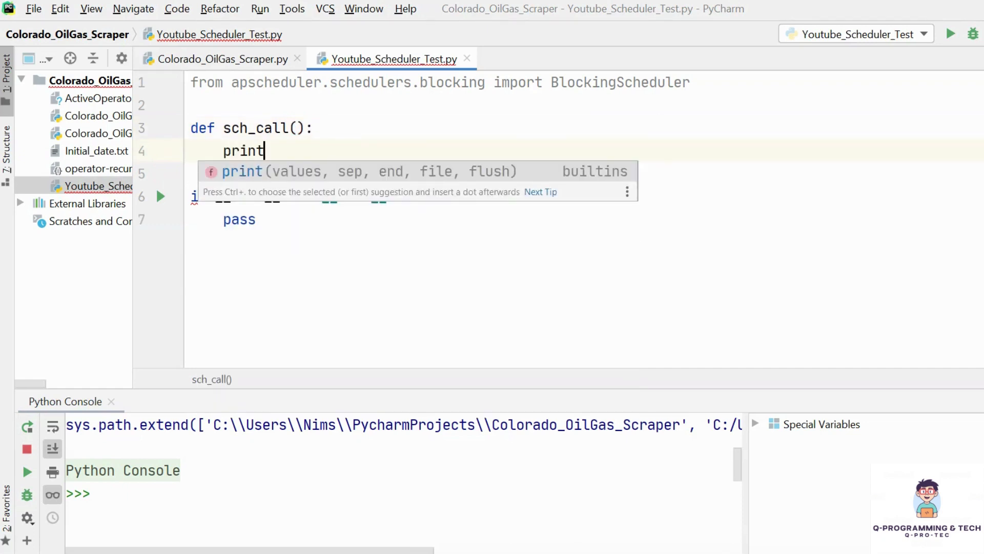
text(('Sc)
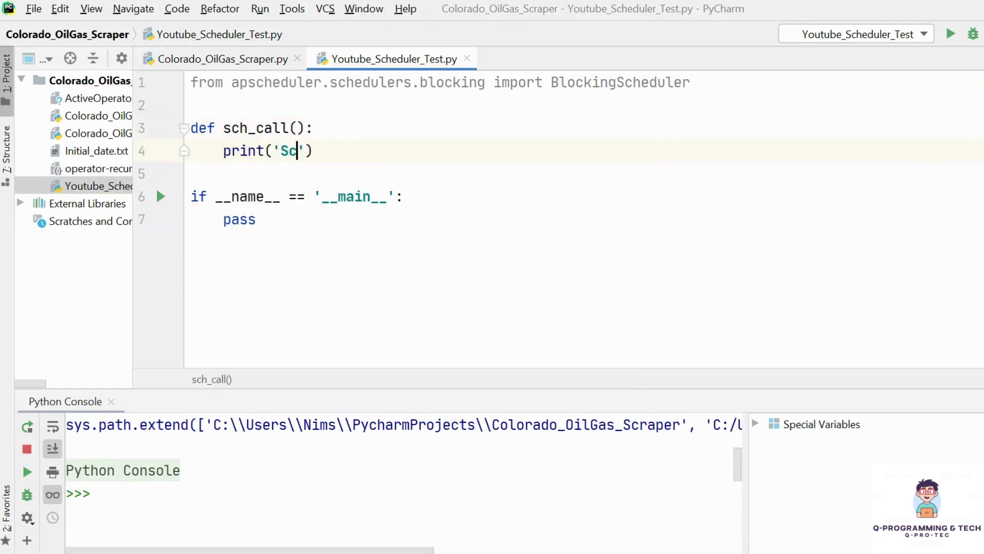
text(de)
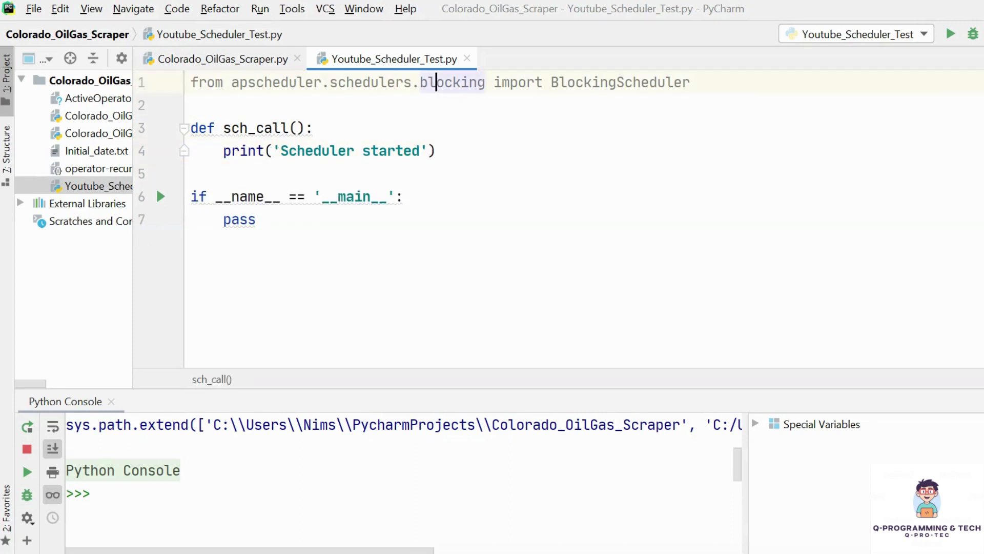
text(time.)
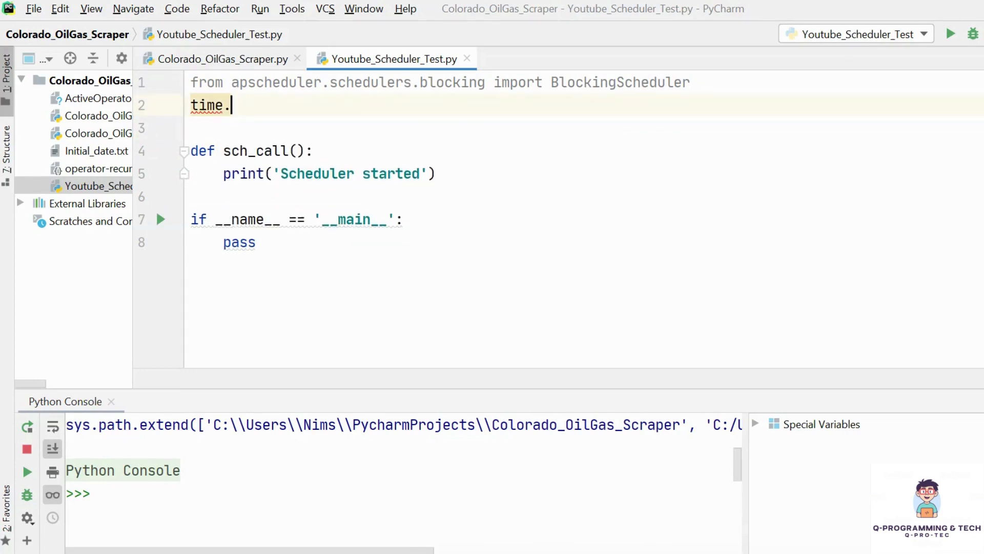
text(import t)
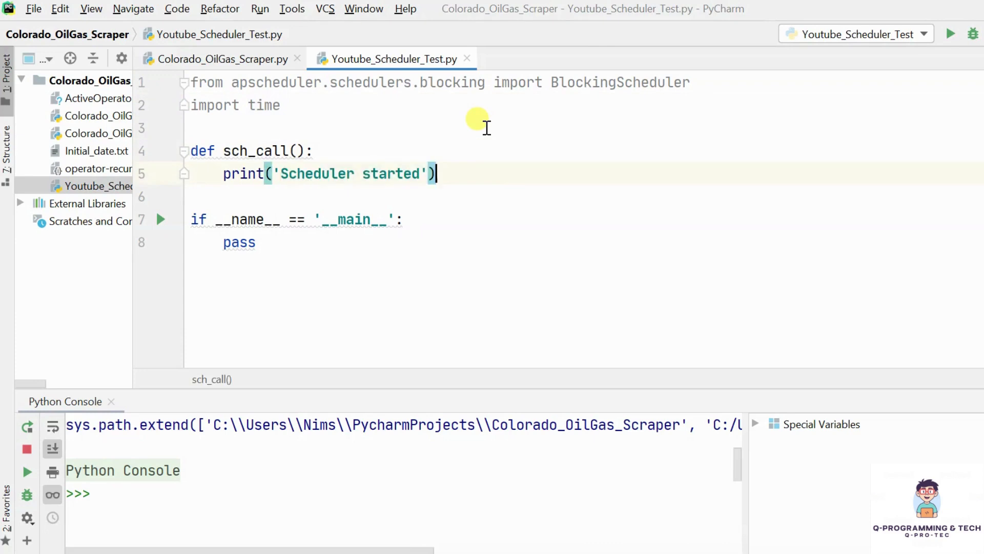
text(time.sleep()
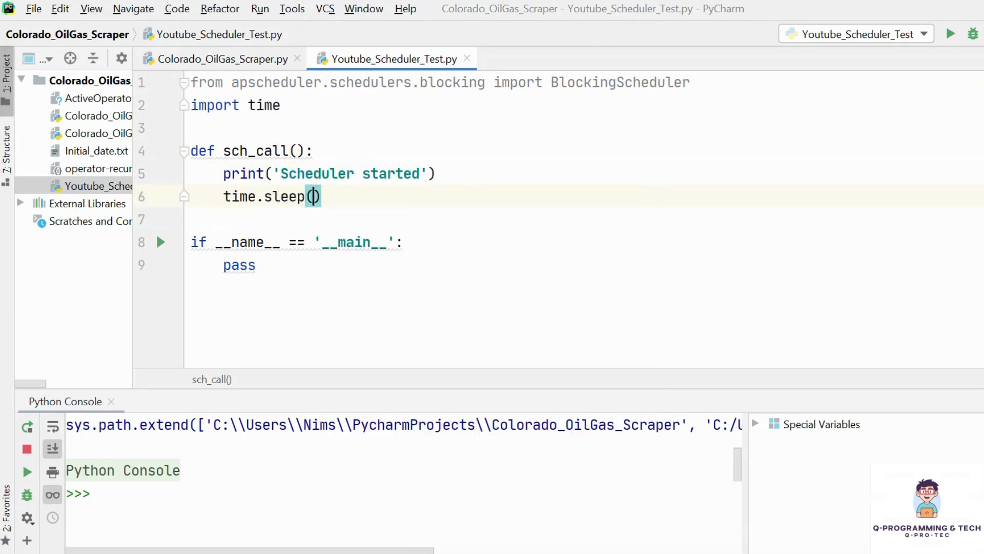
text(5)
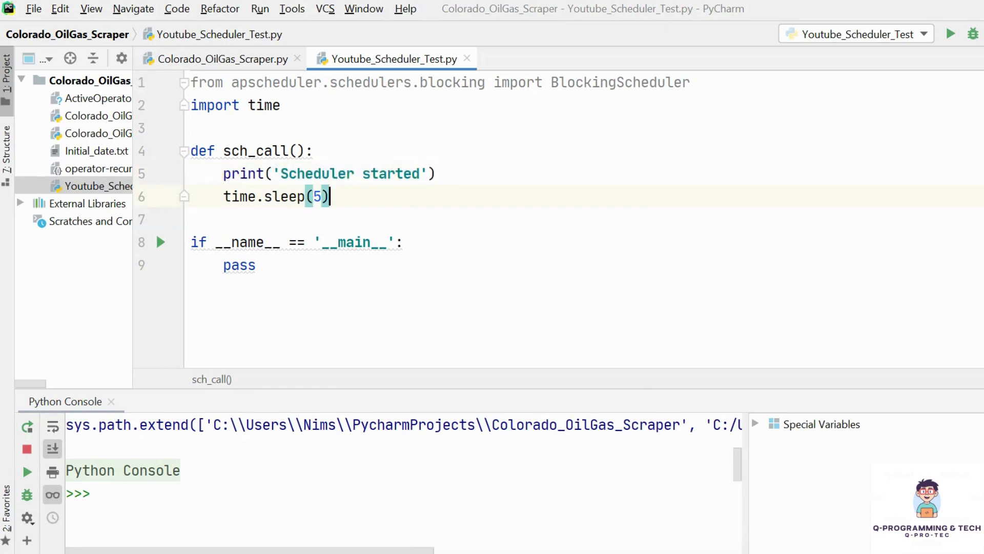
text(print('Scheduler started'))
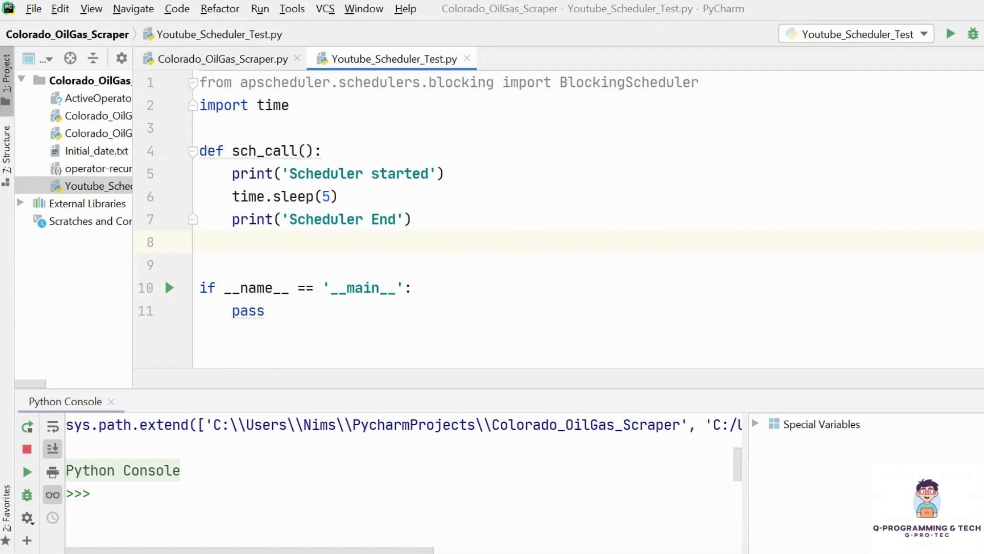
Create the scheduler with scheduler = BlockingScheduler().
text(sch)
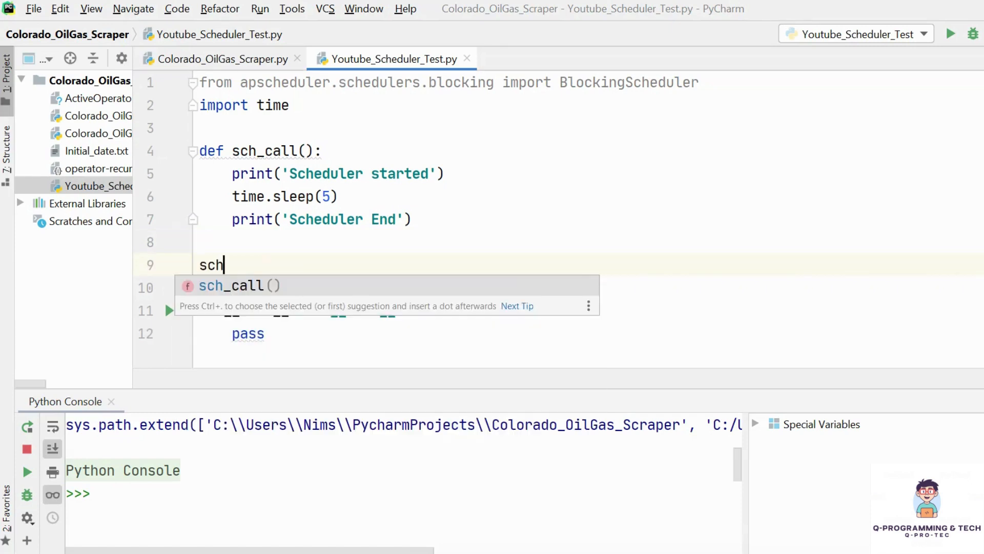
text(e)
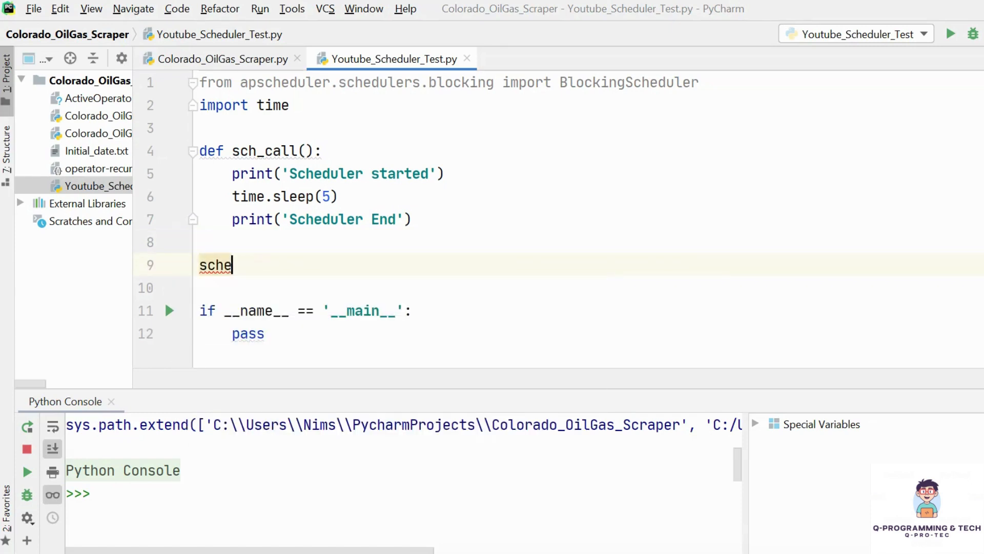
text(duler =)
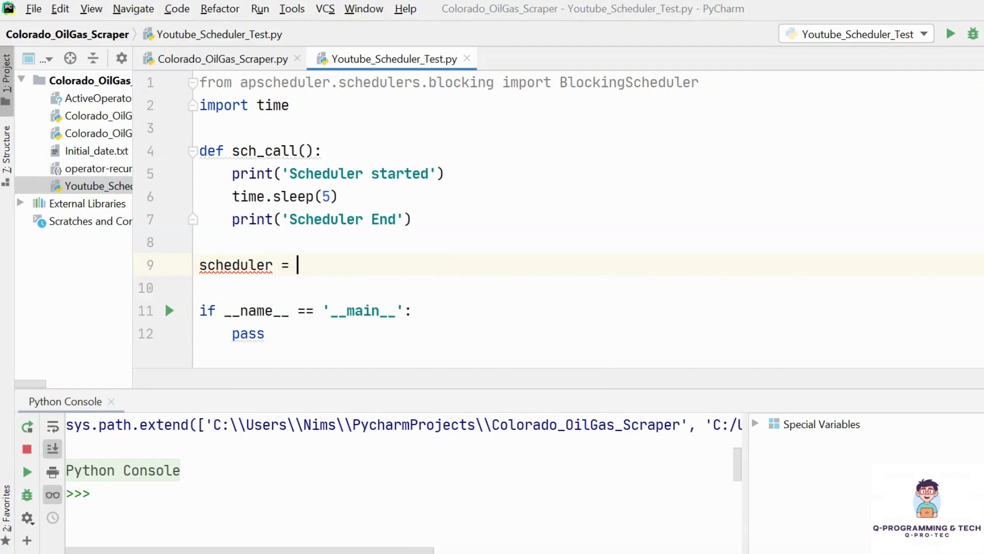
text(BlockingScheduler)
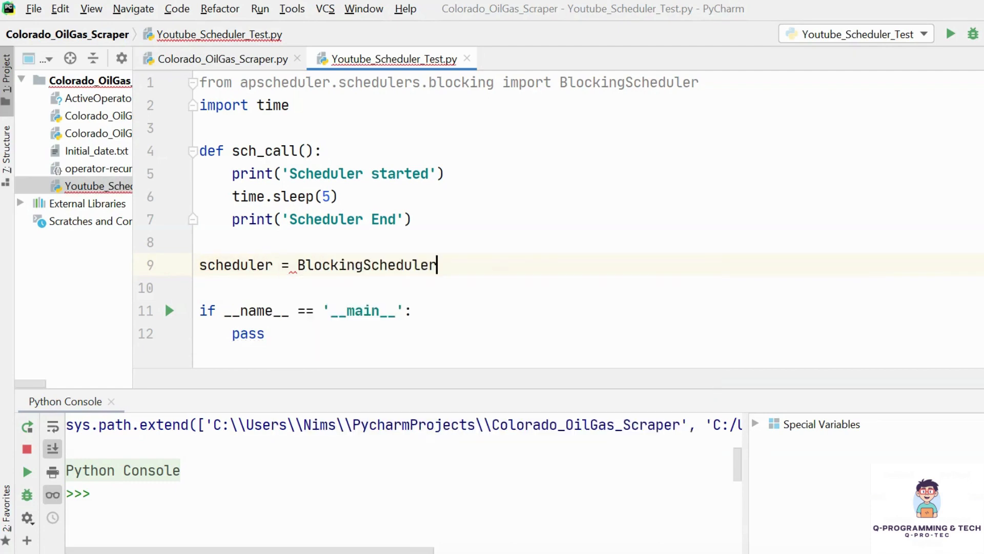
text(())
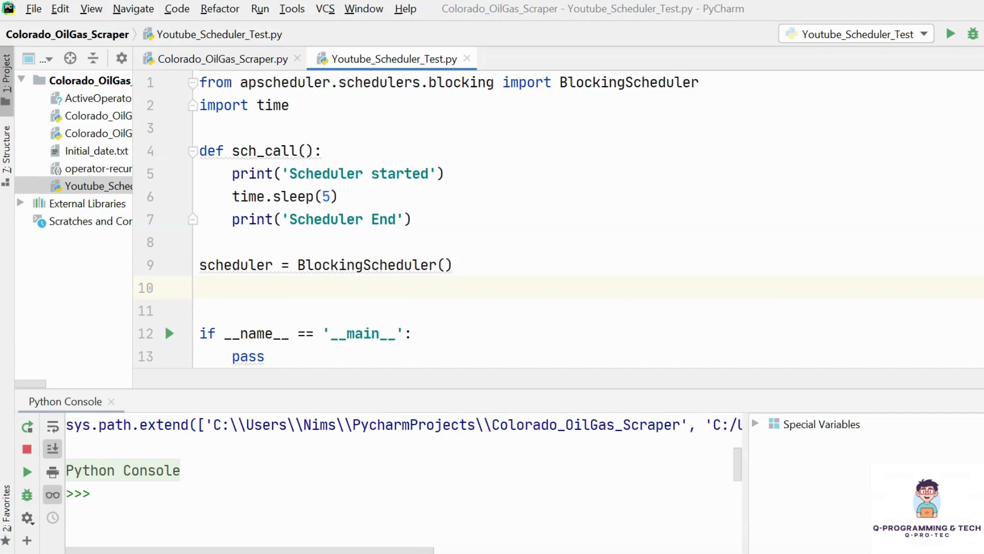
Add a cron job running sch_call with day='4th sat', hour=14, minute=35.
text(scheduler.add_job()
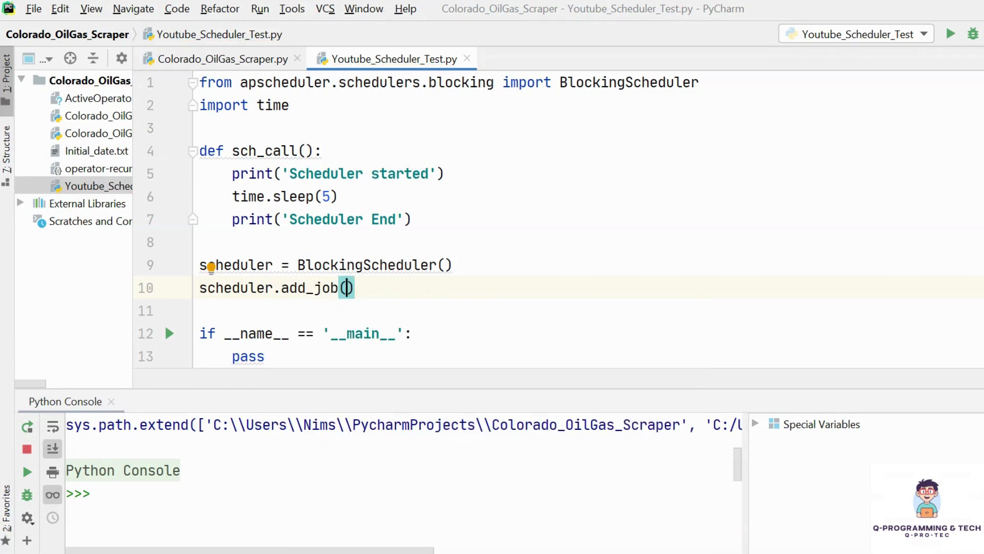
text(sch_call)
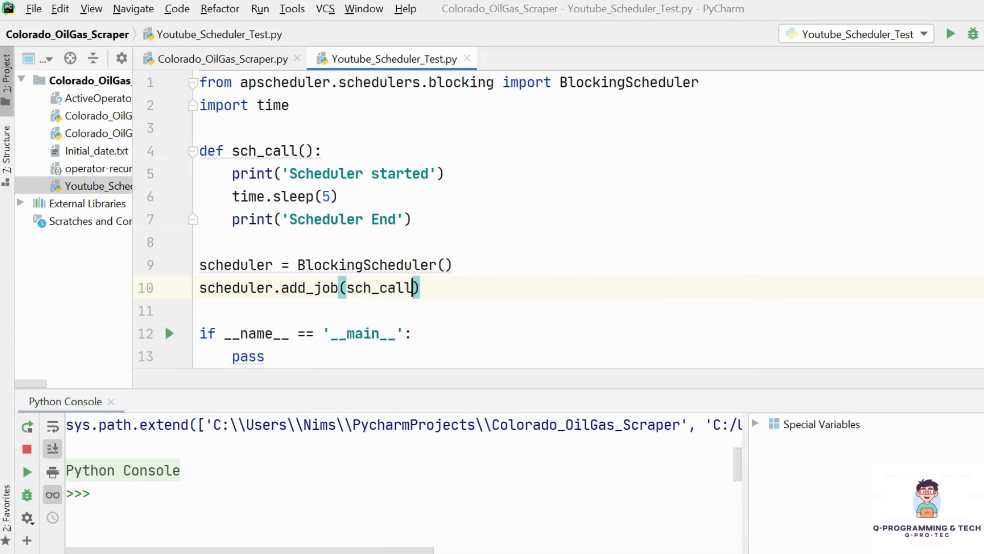
text(,'cron')
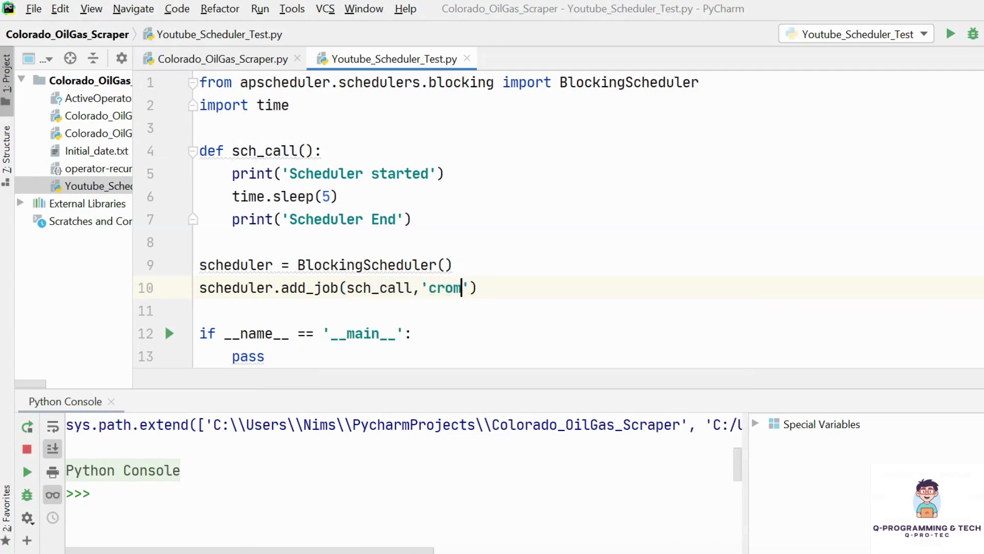
text(',)
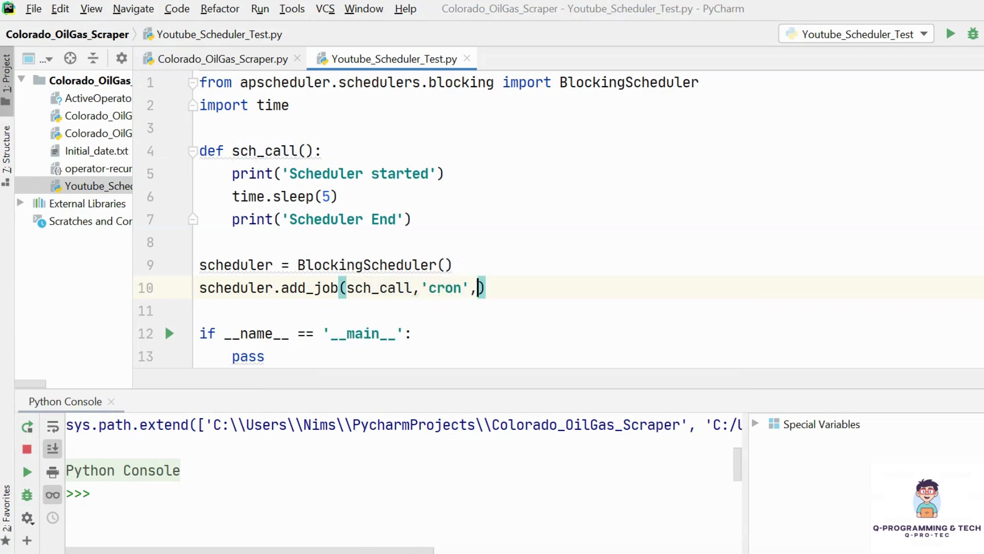
text(d)
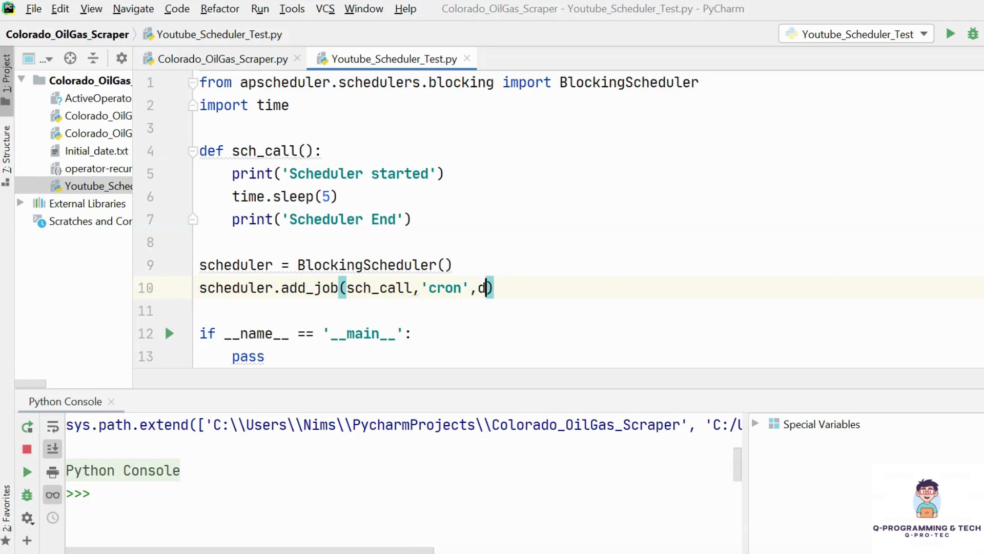
text(ay=')
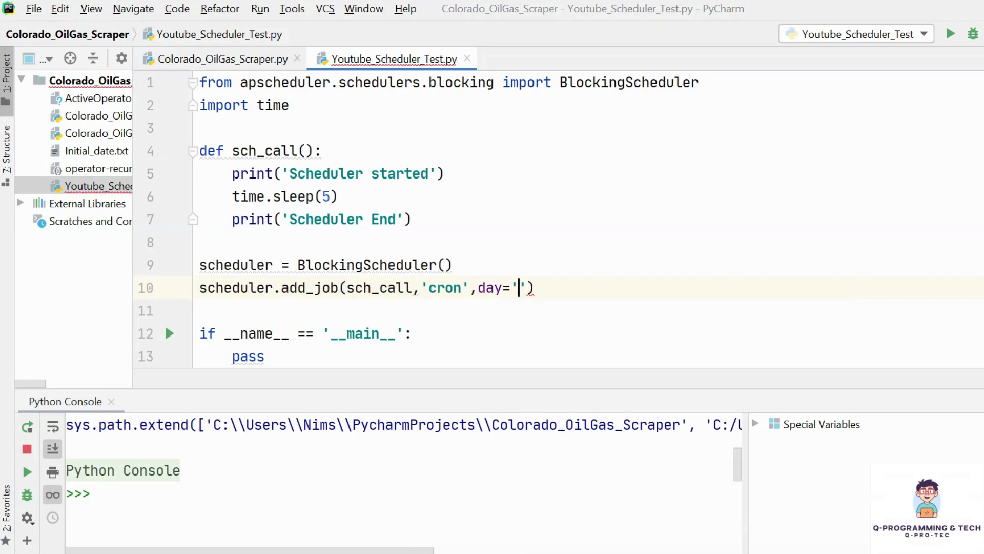
text(4th s)
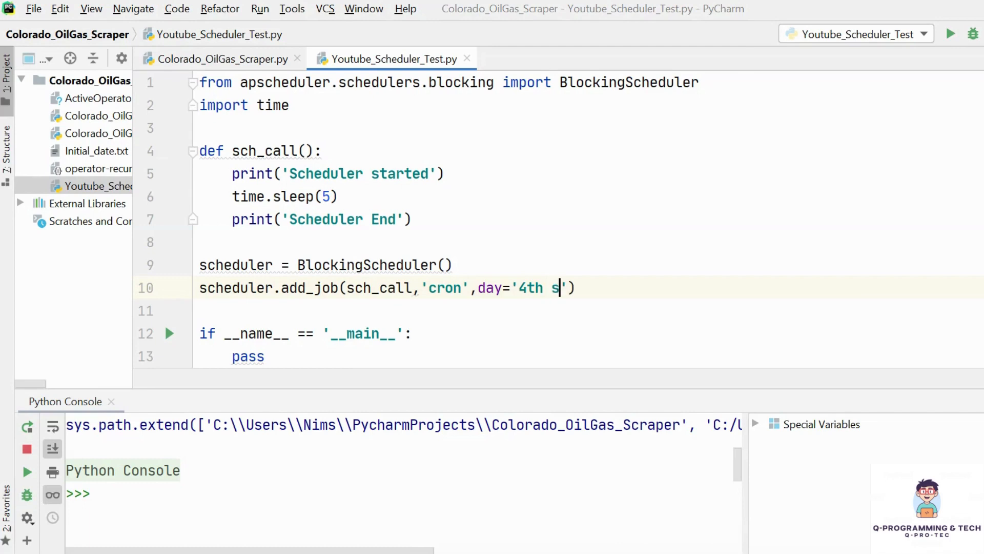
text(t)
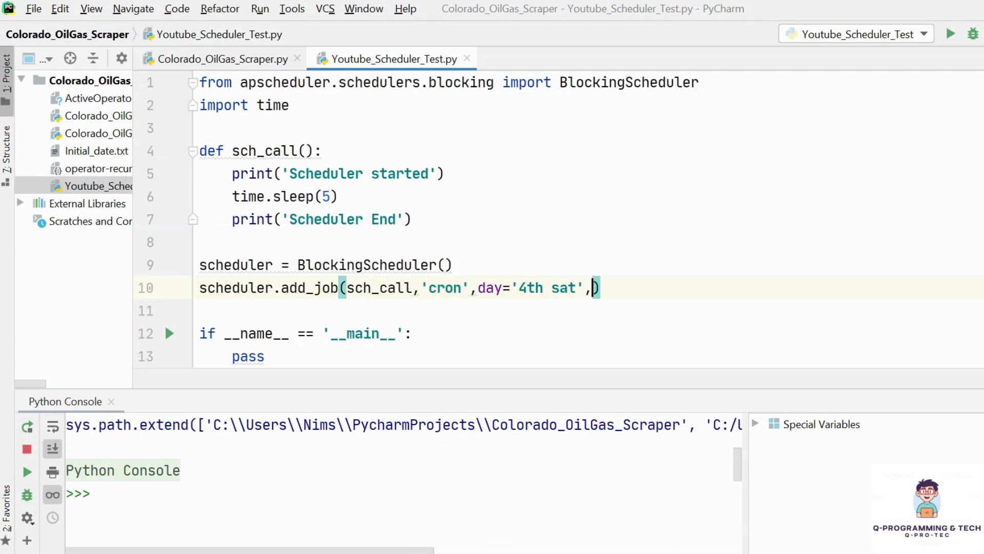
text(hou)
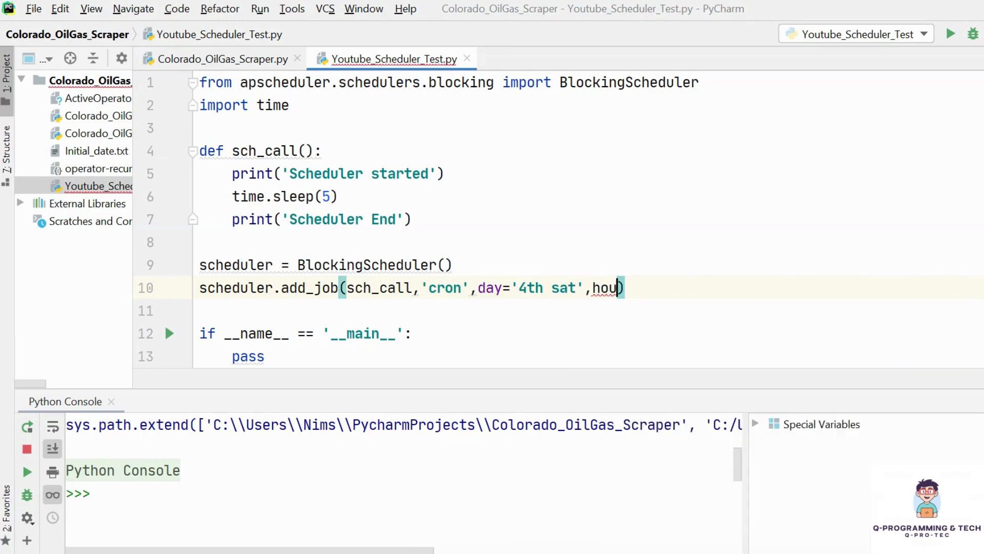
text(r=)
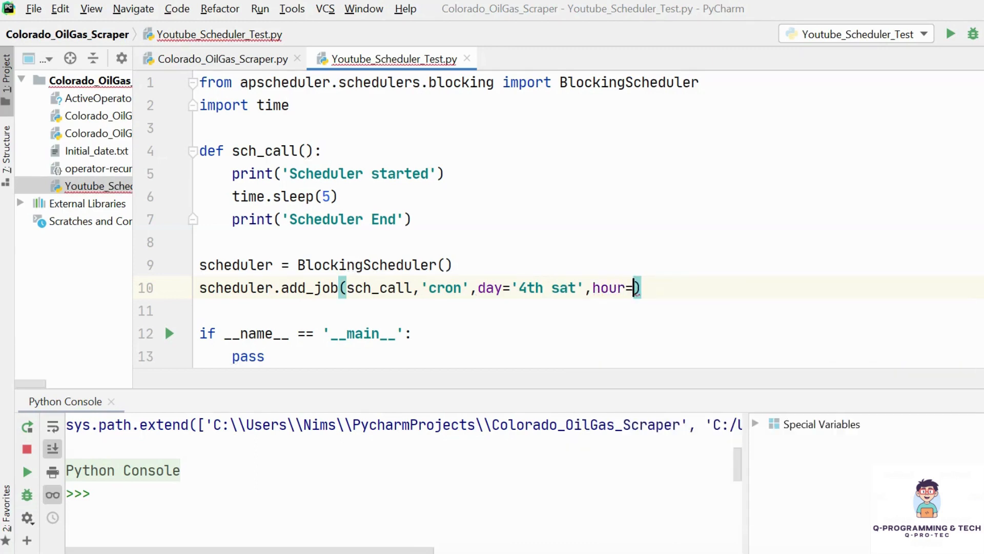
mouse_move(531, 493)
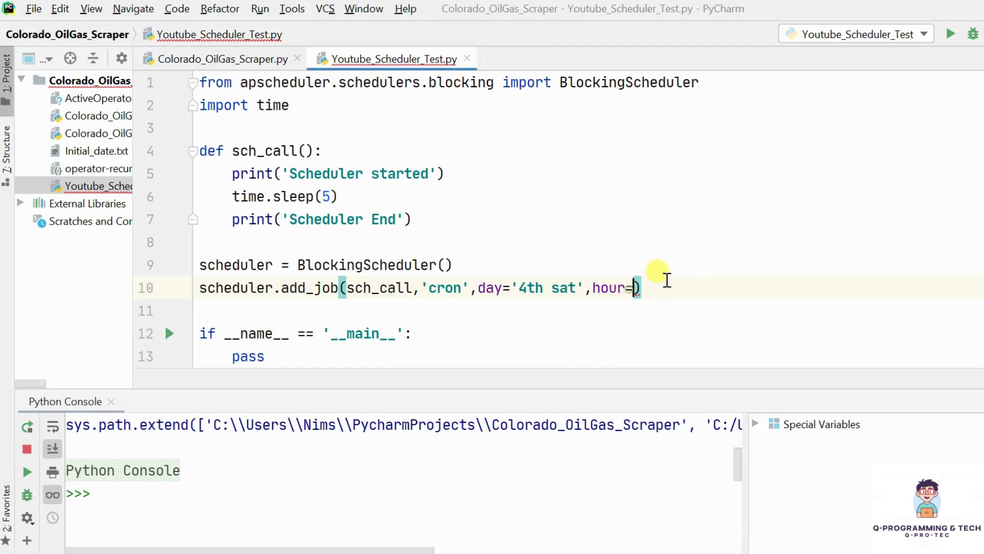
text(14,)
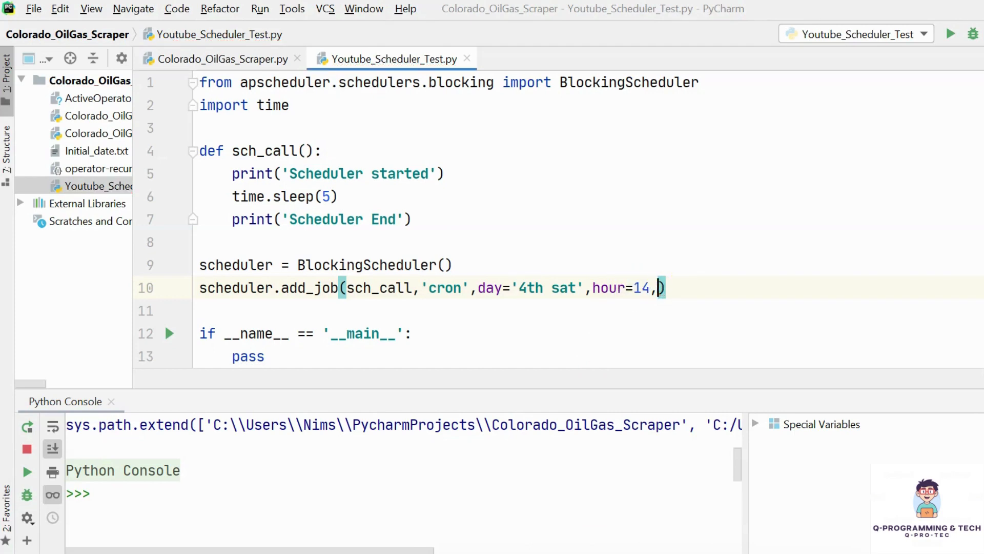
text(minute)
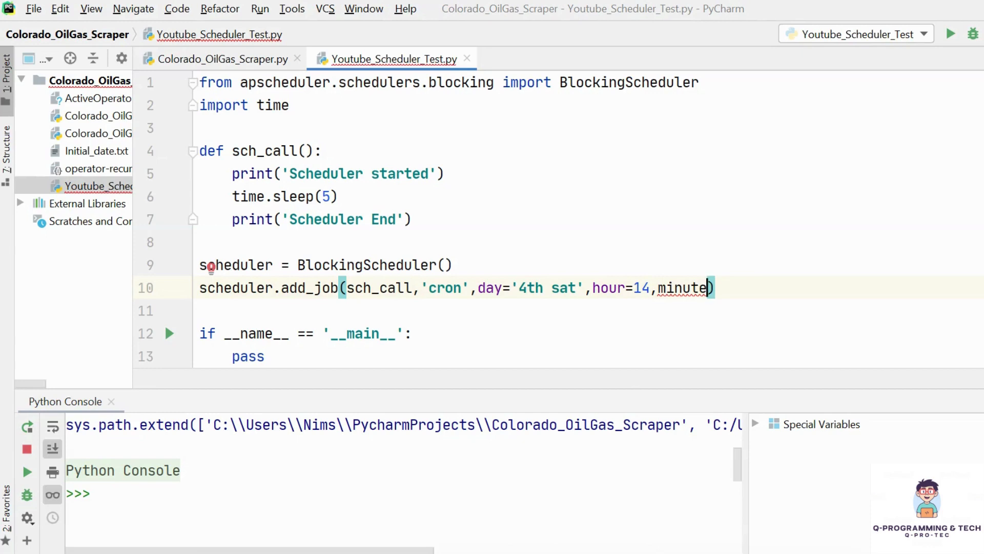
text(=35)
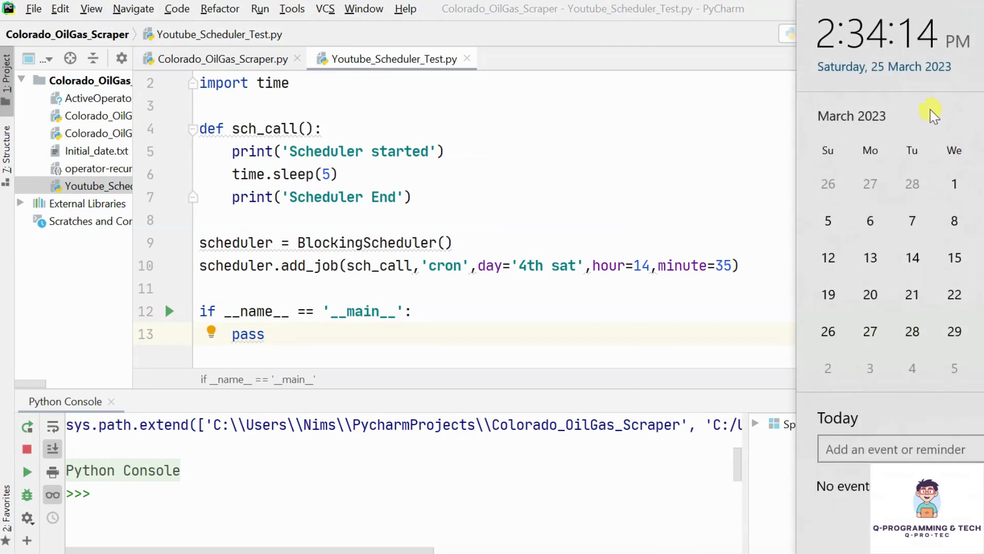
click(413, 311)
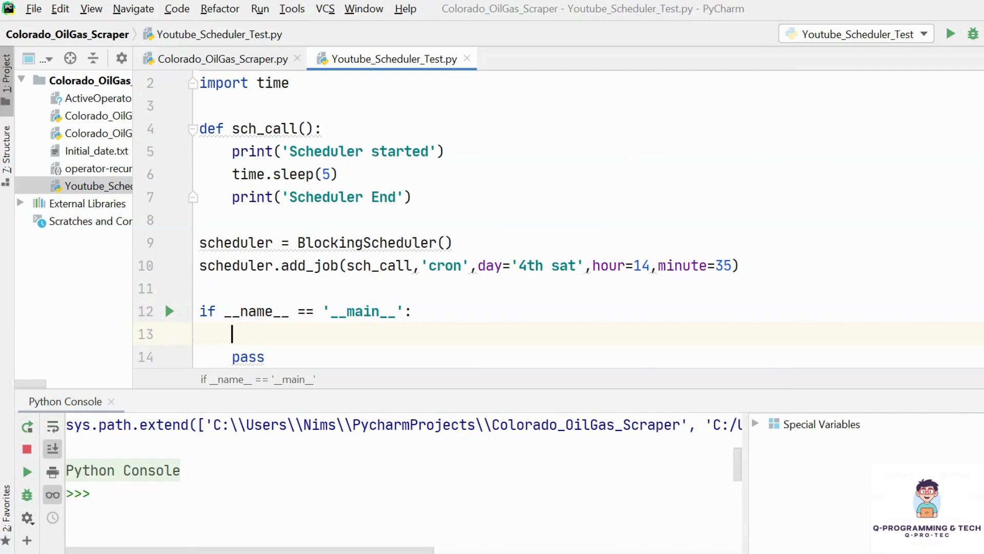
Make the main block loop with while True calling scheduler.start().
text(while)
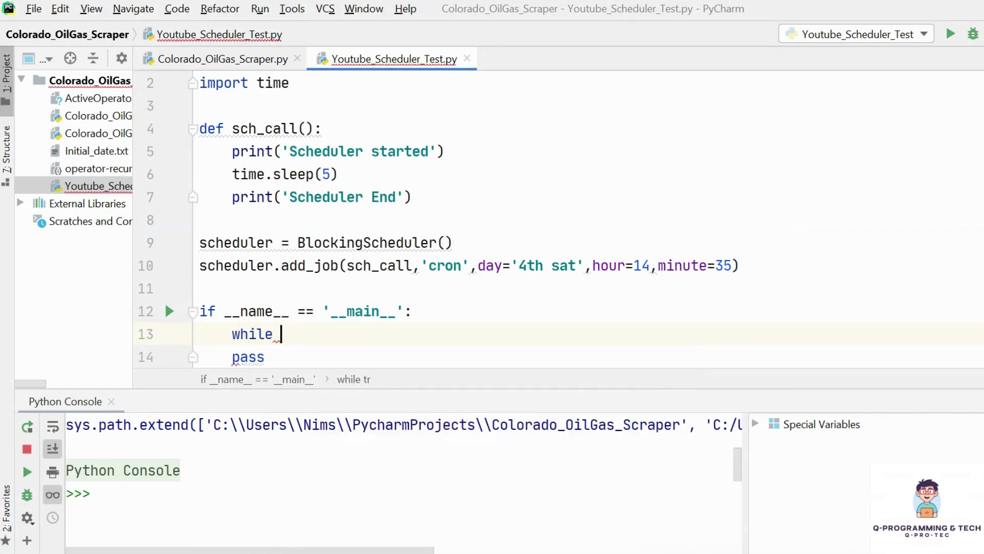
text(True:)
text(scheduler.)
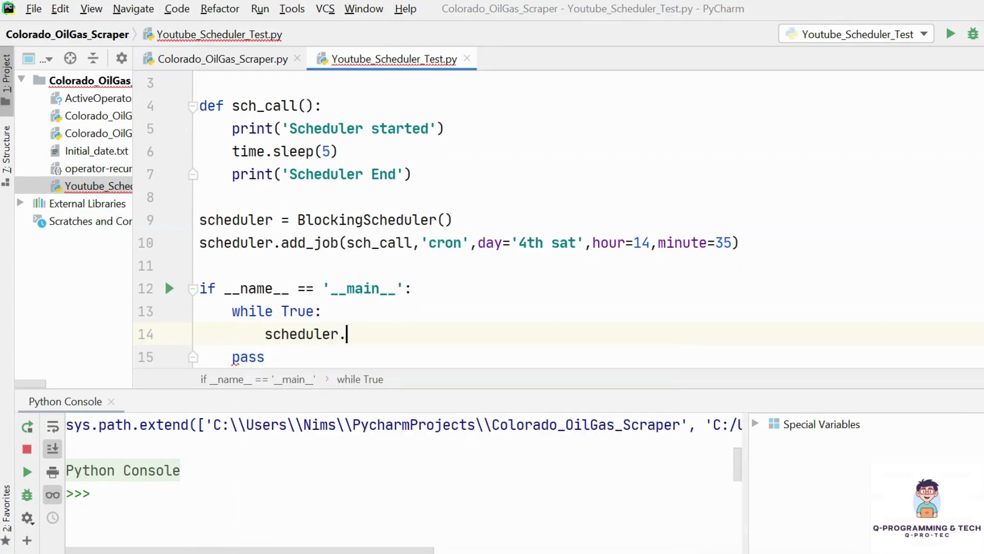
text(start()
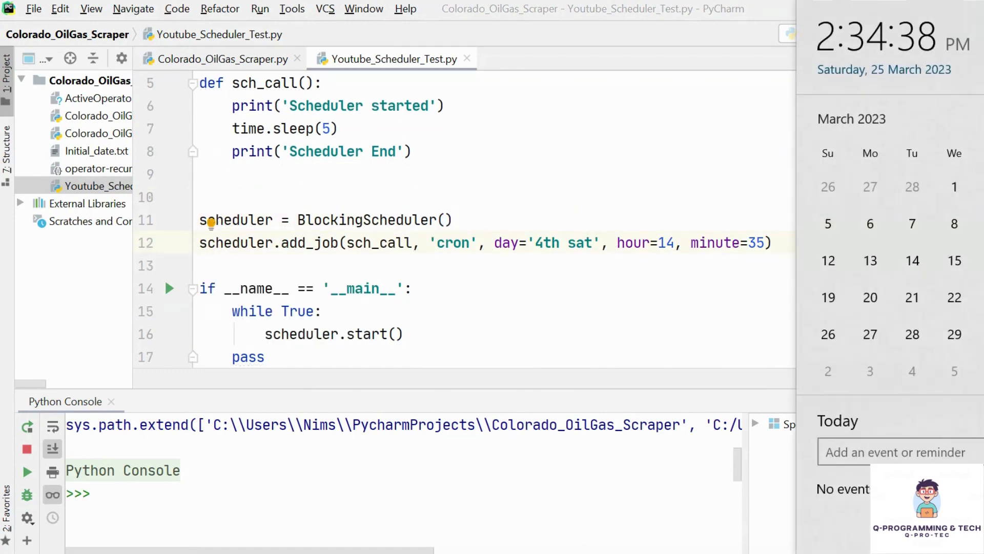
mouse_move(722, 204)
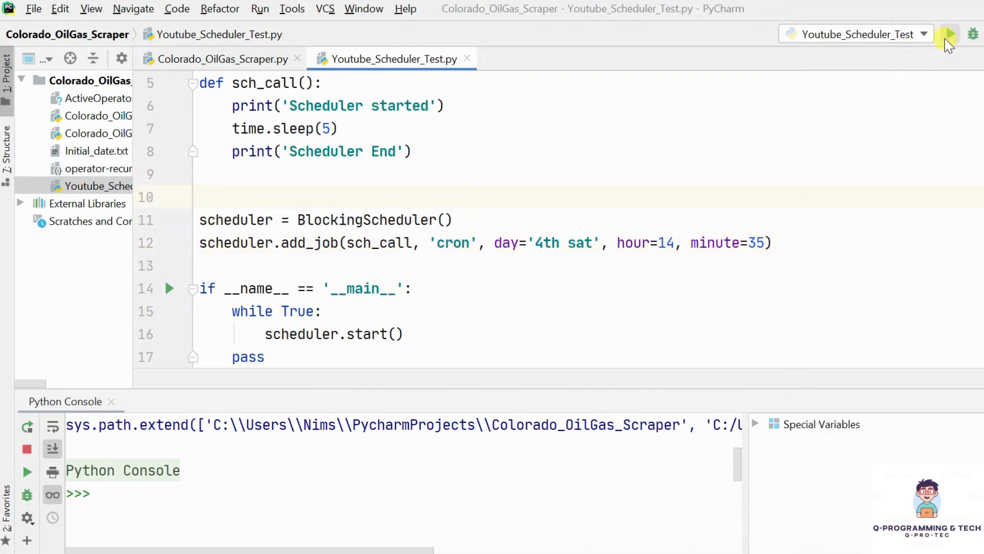
Run Youtube_Scheduler_Test.py to start the scheduler.
click(950, 34)
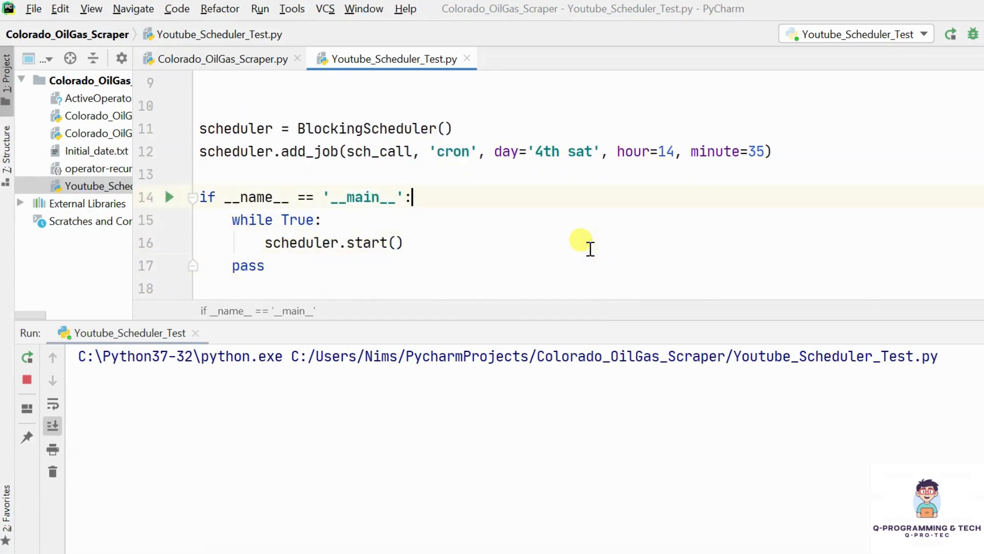
mouse_move(305, 236)
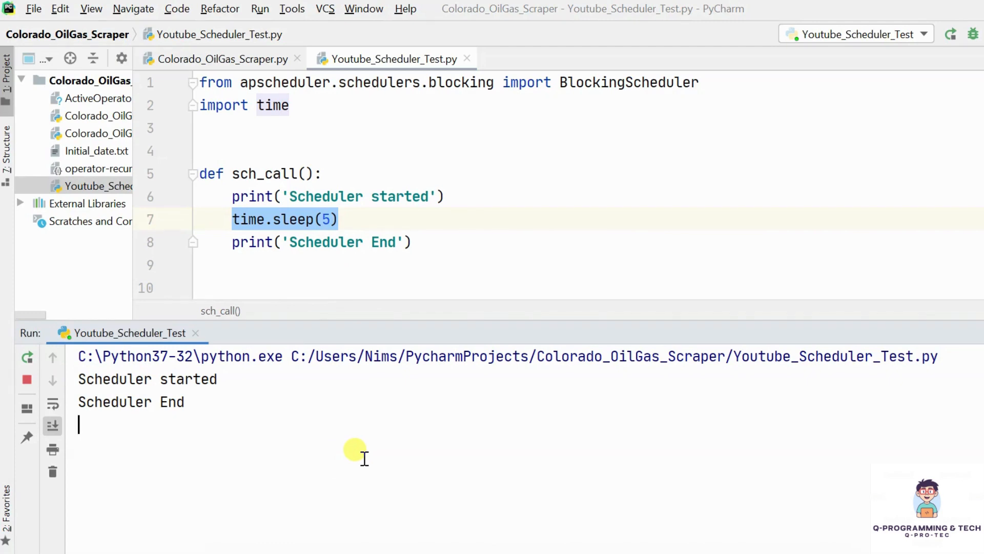
mouse_move(370, 386)
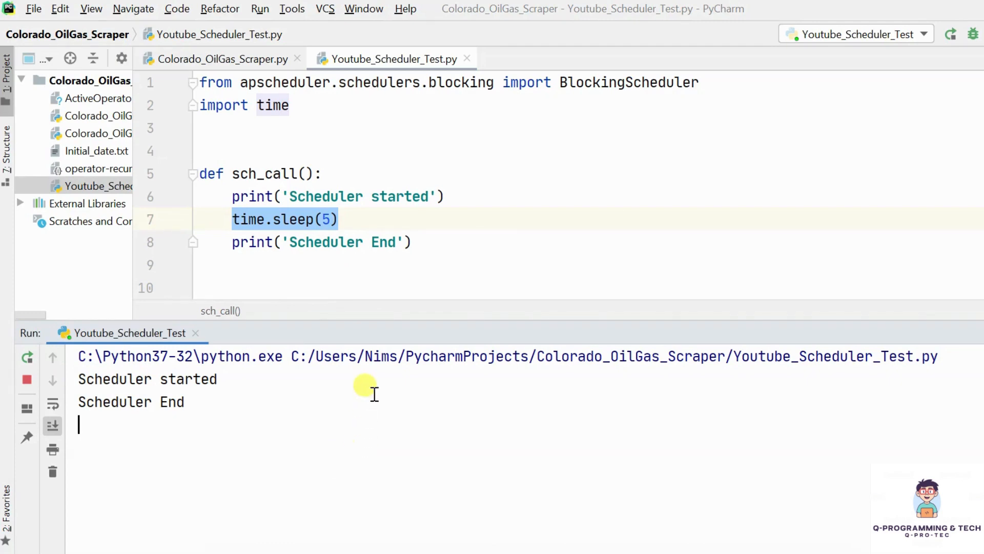
Replace the first print with driver = webdriver.Chrome() and import webdriver from selenium.
click(243, 196)
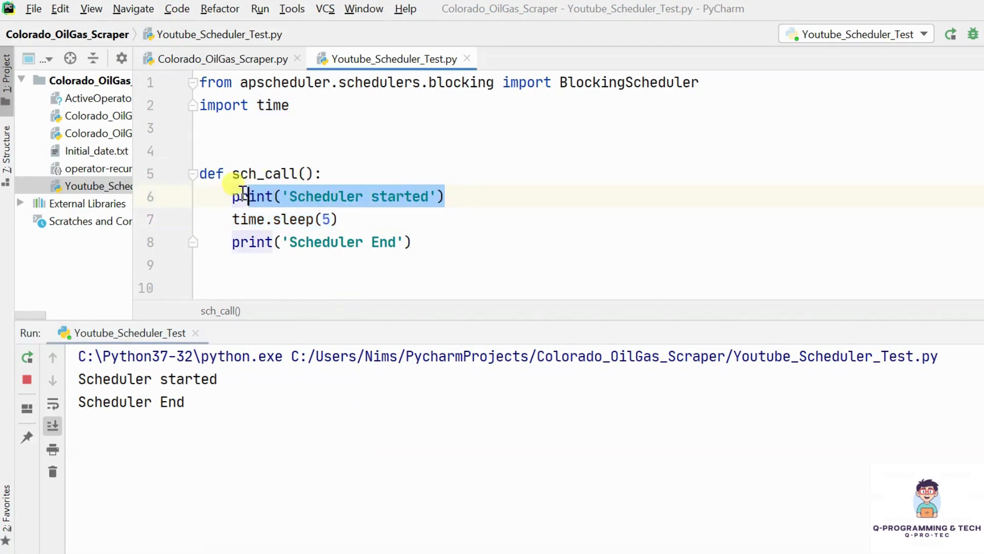
text(driver)
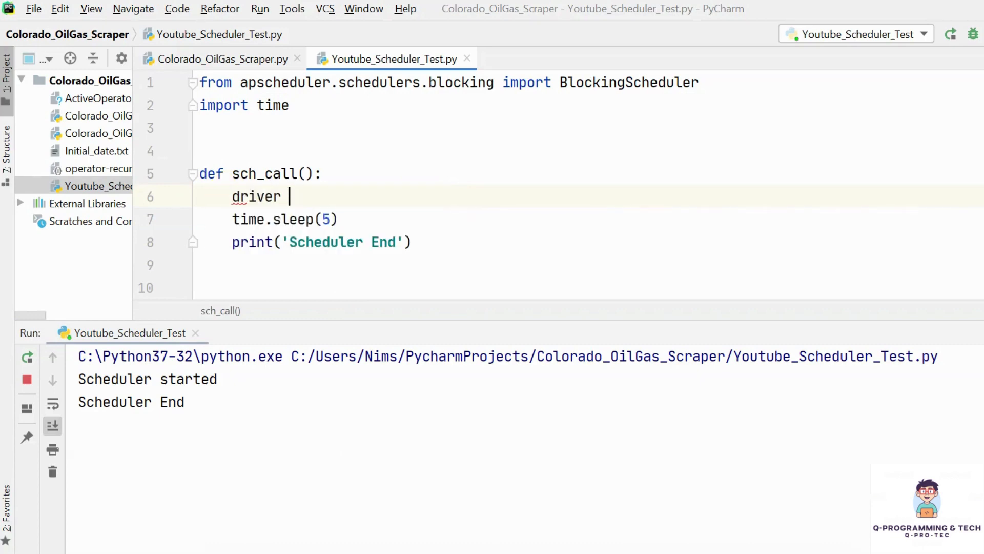
text(= webdriver.C)
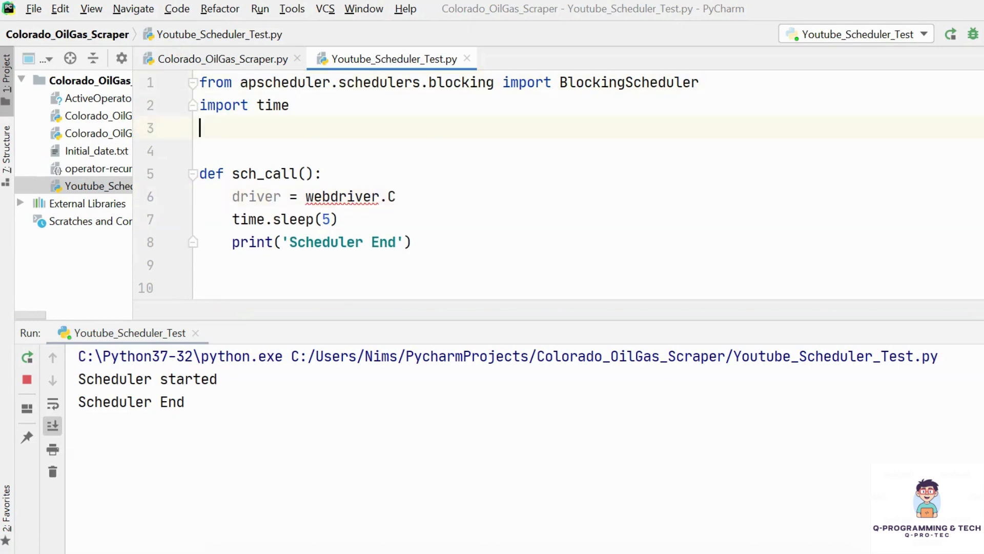
text(import)
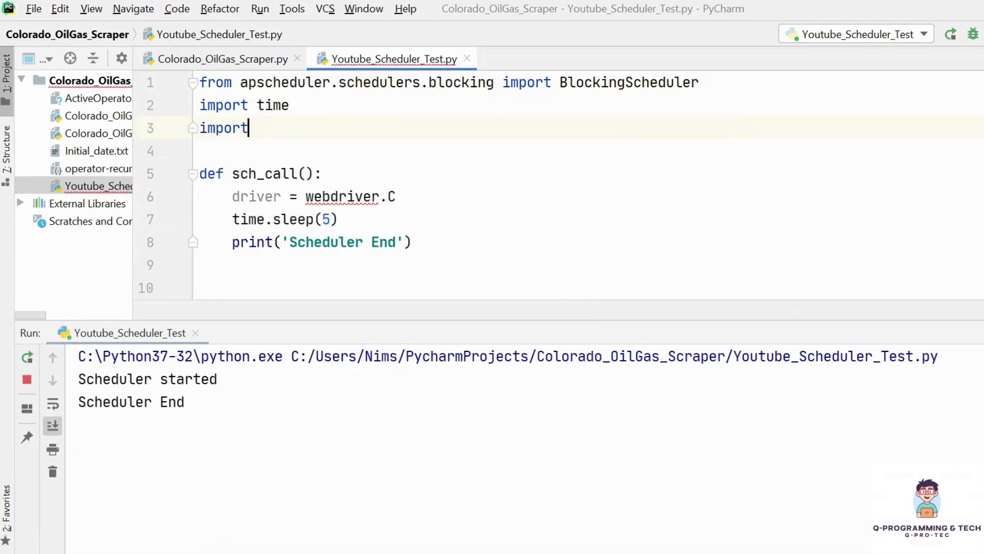
text(f)
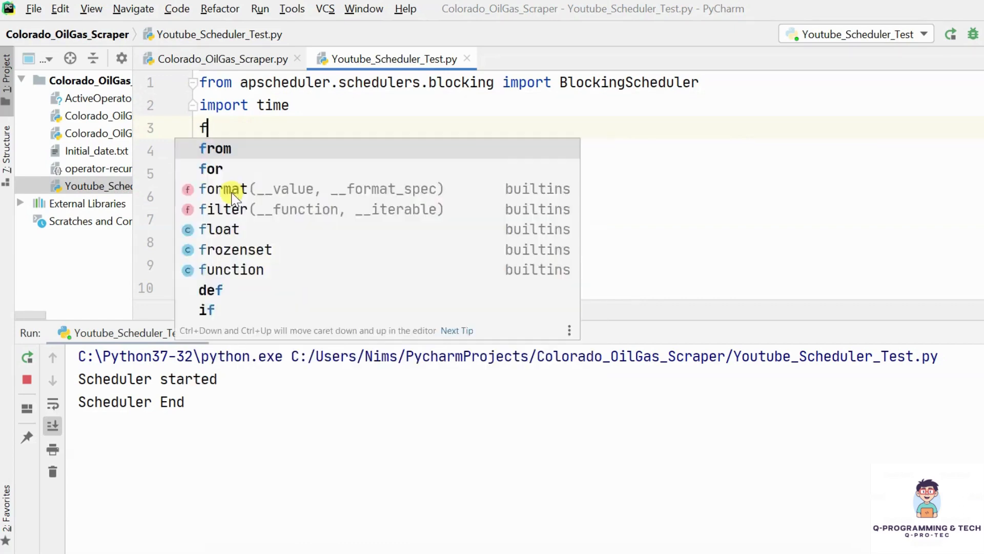
text(rom selenium)
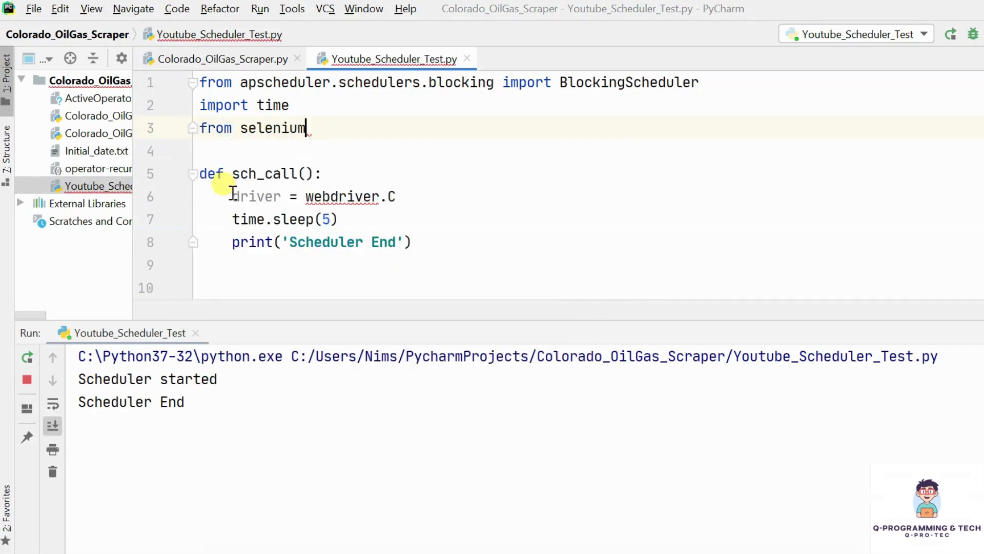
text(import webdriver)
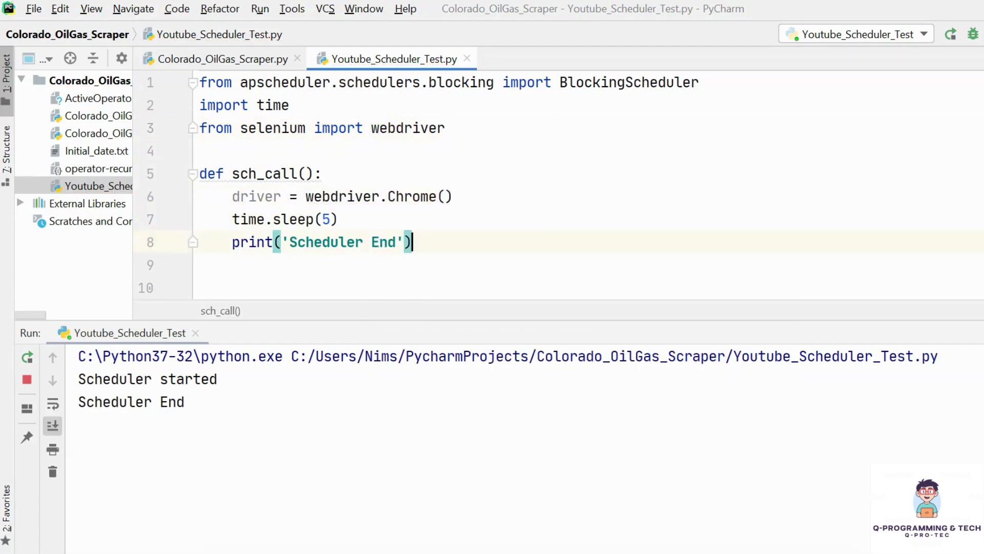
Add driver.close() and change the final message to 'Scheduler Ended'.
text(dirven)
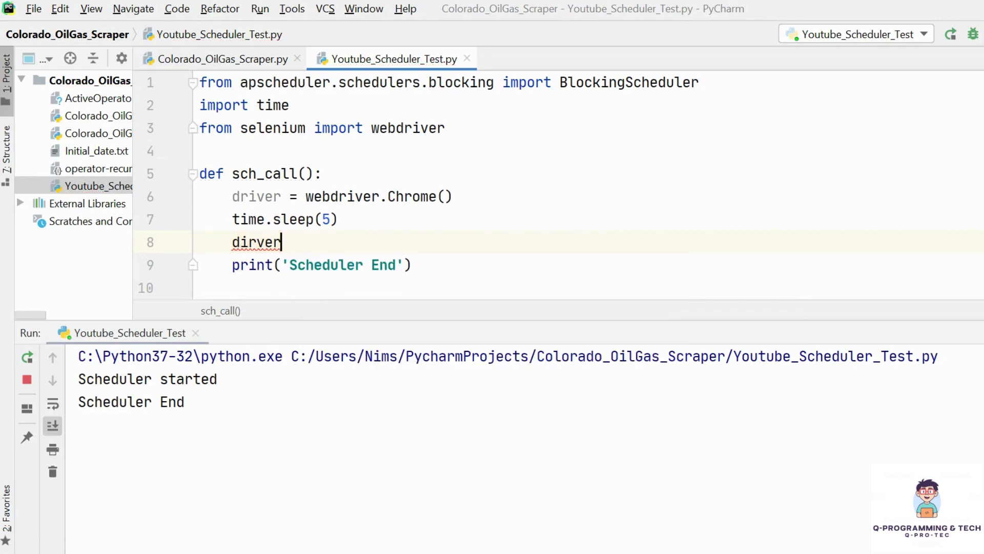
text(driver.close()
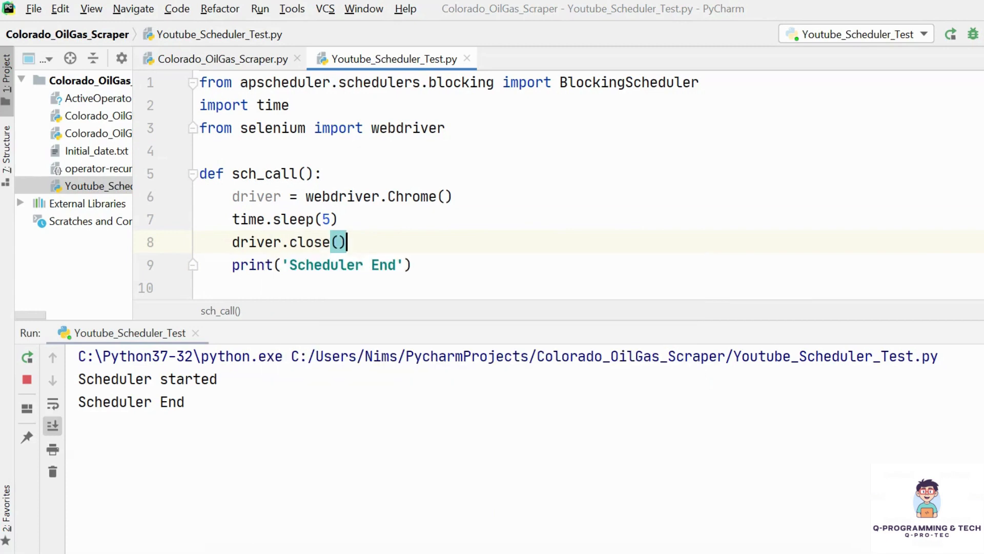
double_click(383, 265)
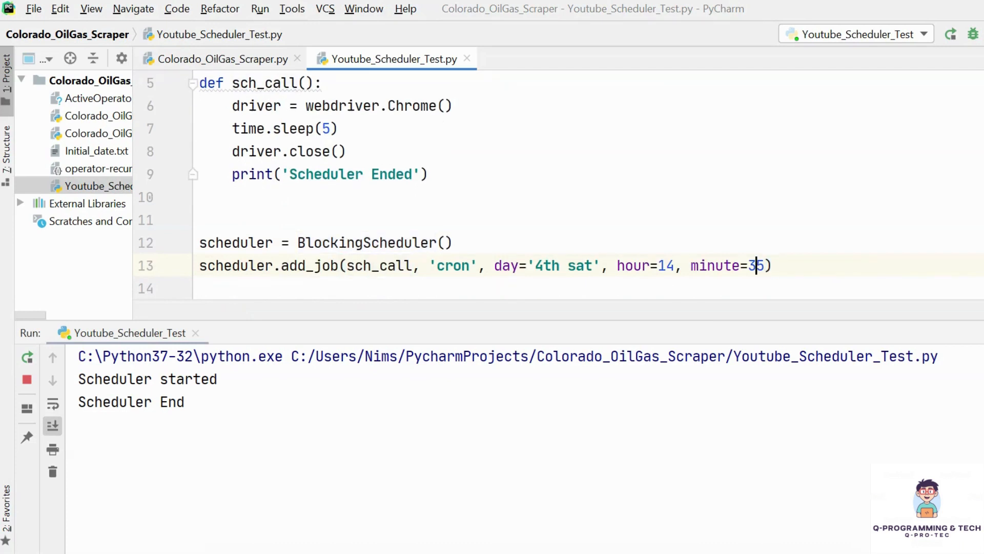
Change the cron job's minute from 35 to 36.
text(6)
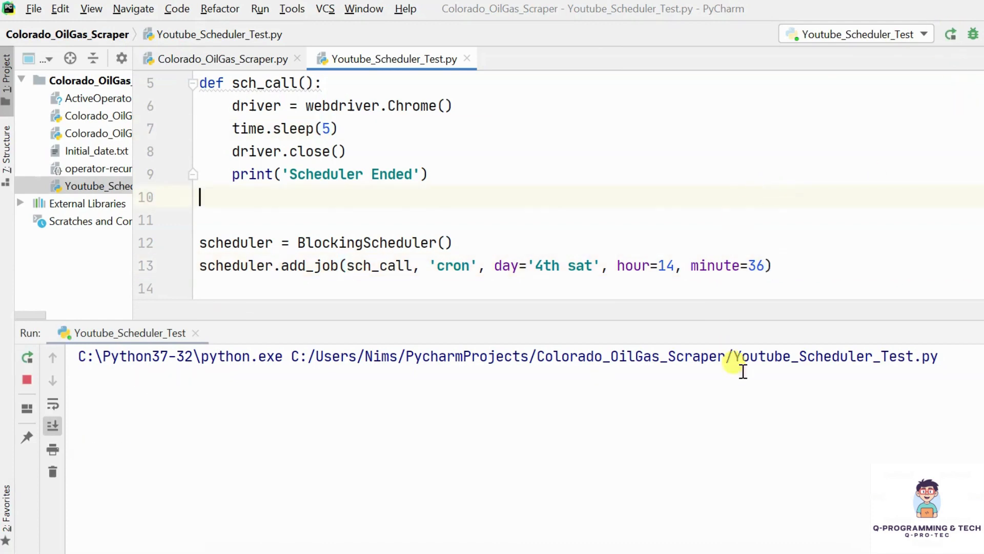
mouse_move(945, 317)
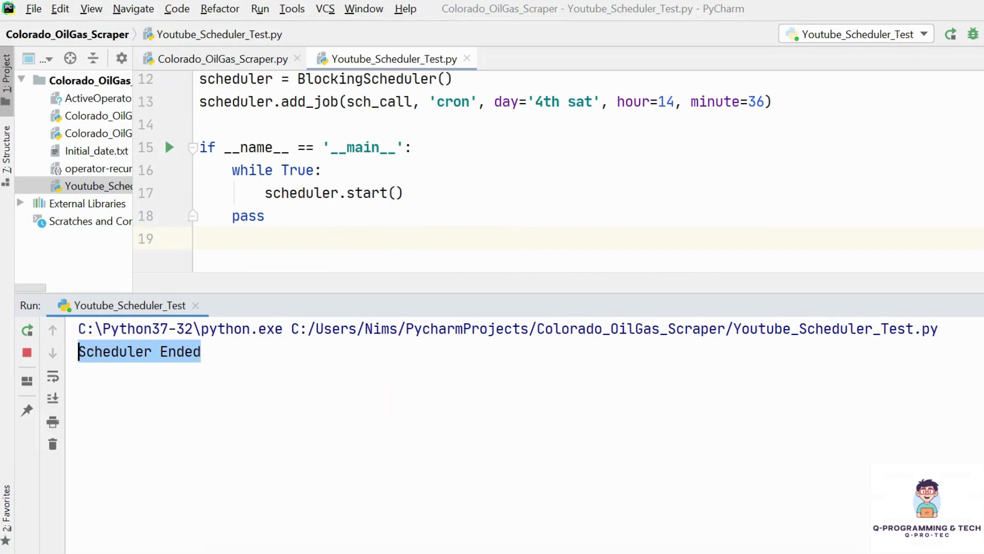
mouse_move(475, 179)
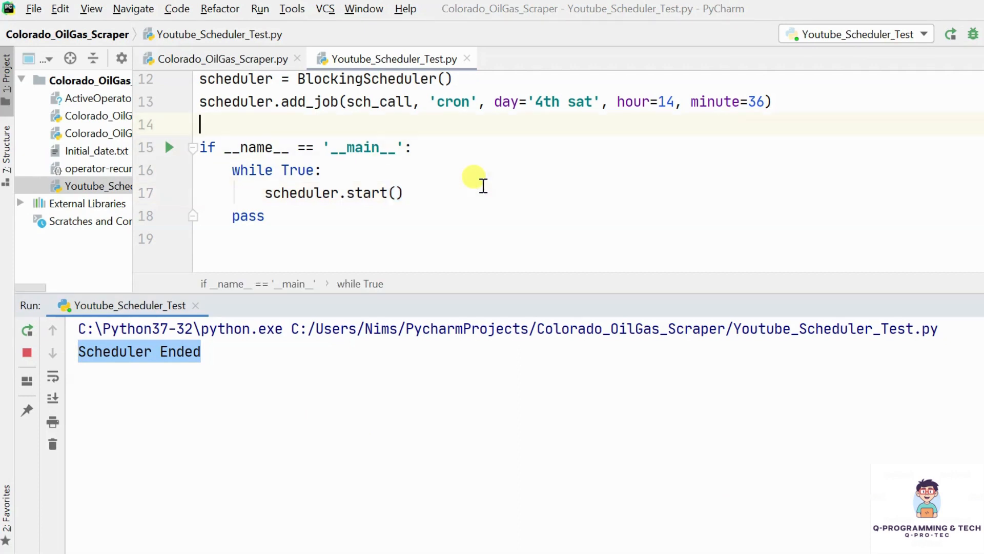
scroll(up, 3)
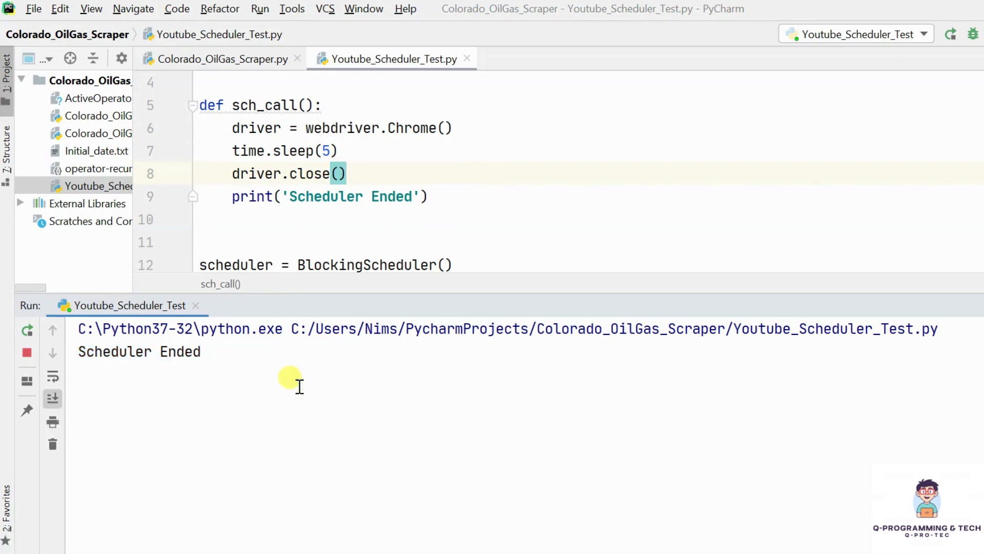
mouse_move(693, 180)
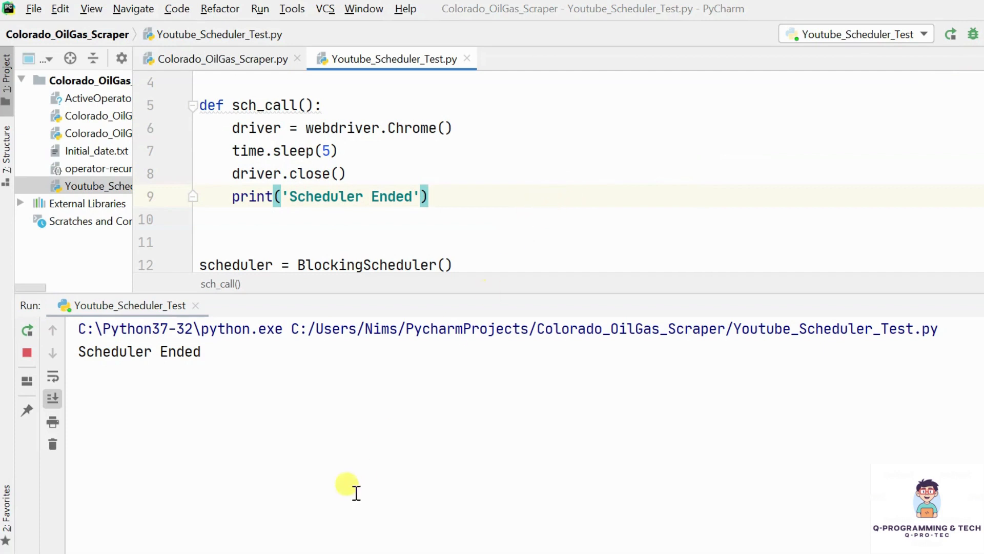
mouse_move(347, 484)
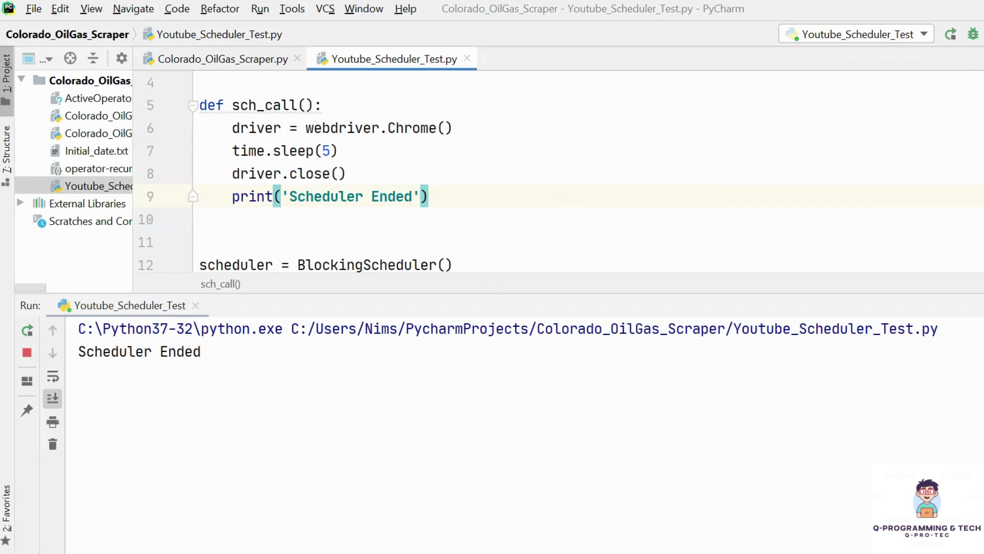